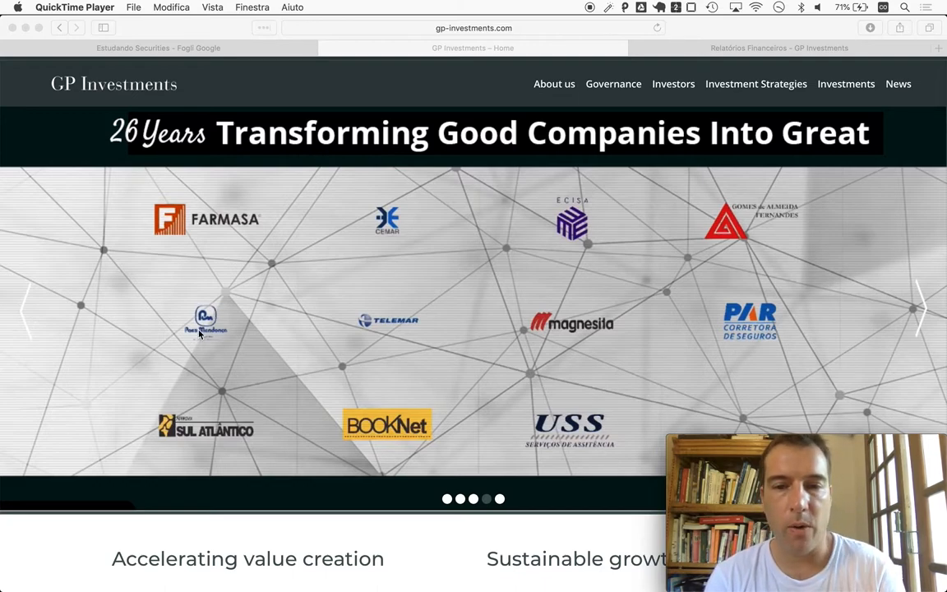
{"action": "mouse_move", "coordinate": [210, 335]}
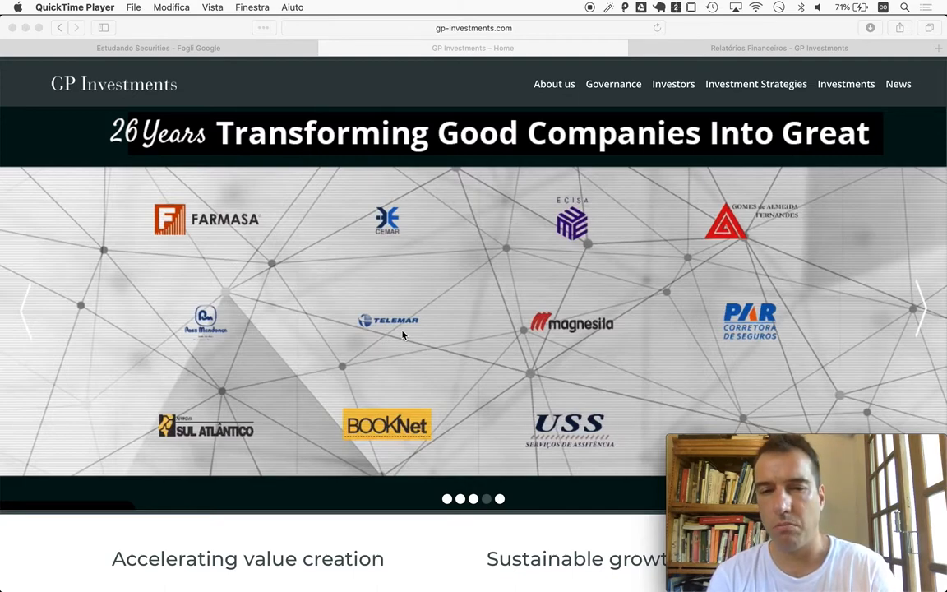
{"action": "mouse_move", "coordinate": [598, 271]}
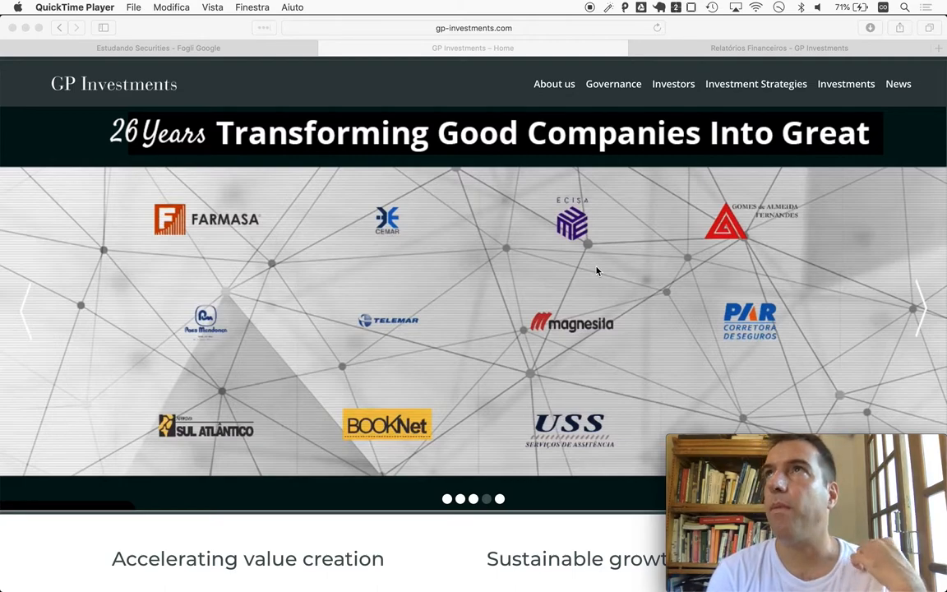
{"action": "mouse_move", "coordinate": [750, 212]}
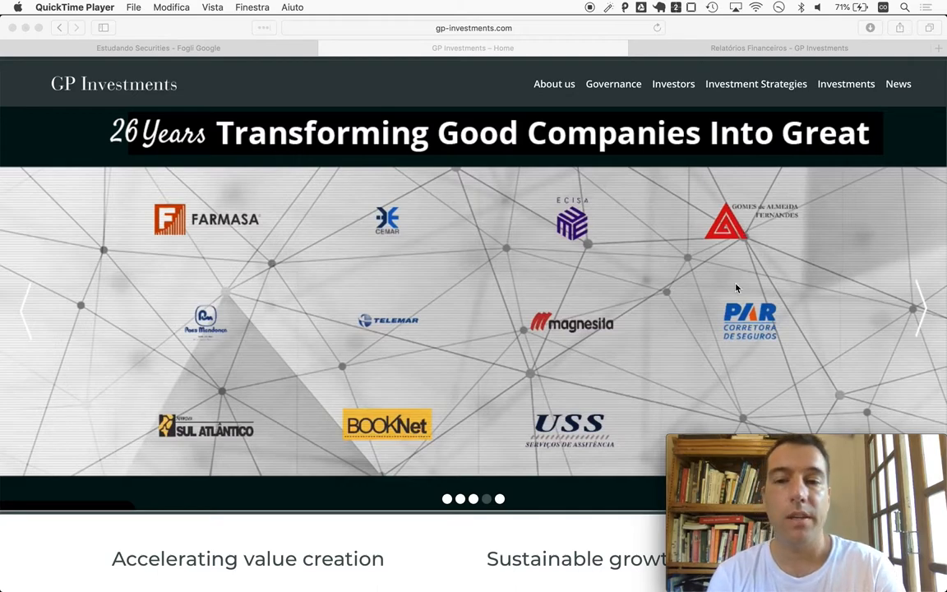
{"action": "mouse_move", "coordinate": [746, 344]}
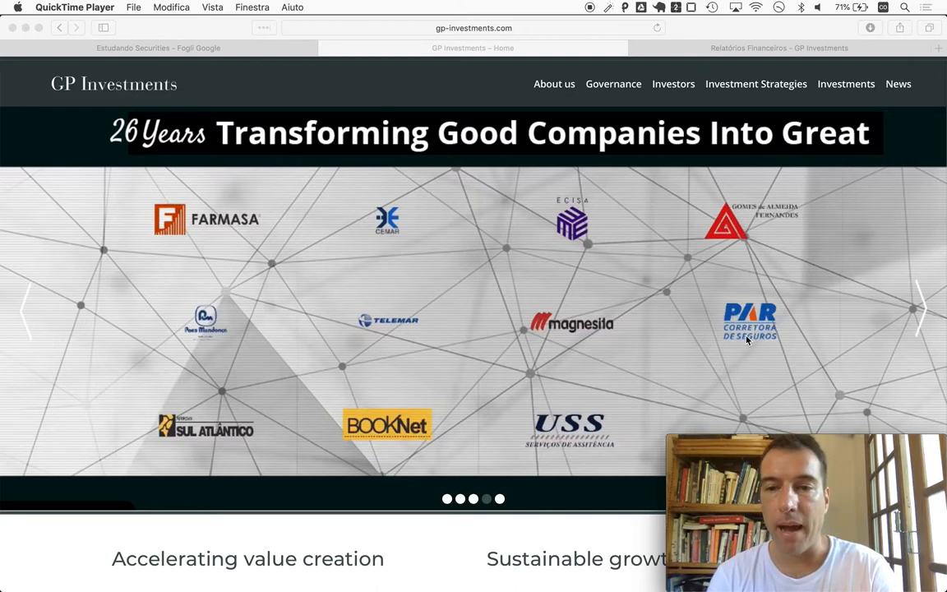
{"action": "mouse_move", "coordinate": [194, 352]}
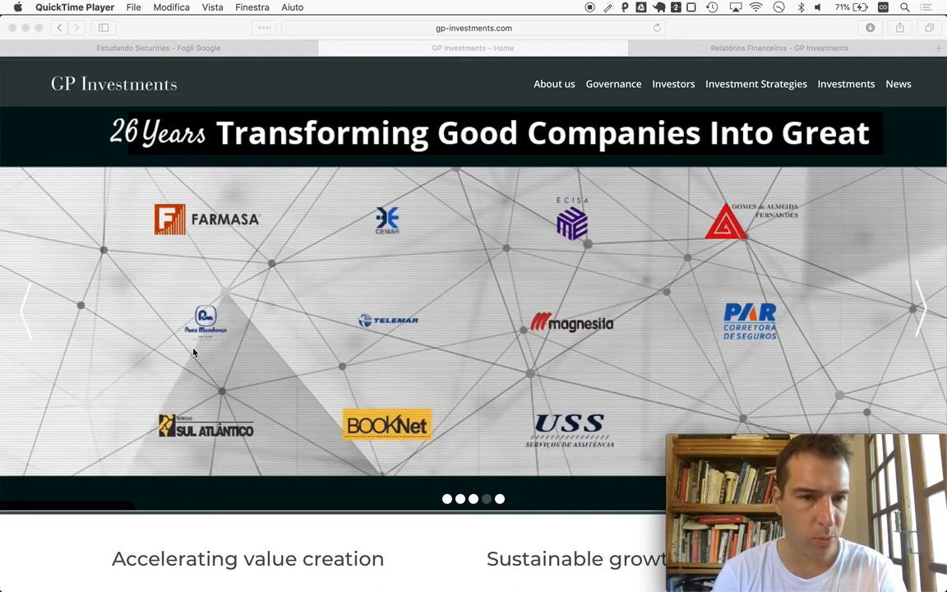
{"action": "mouse_move", "coordinate": [201, 335]}
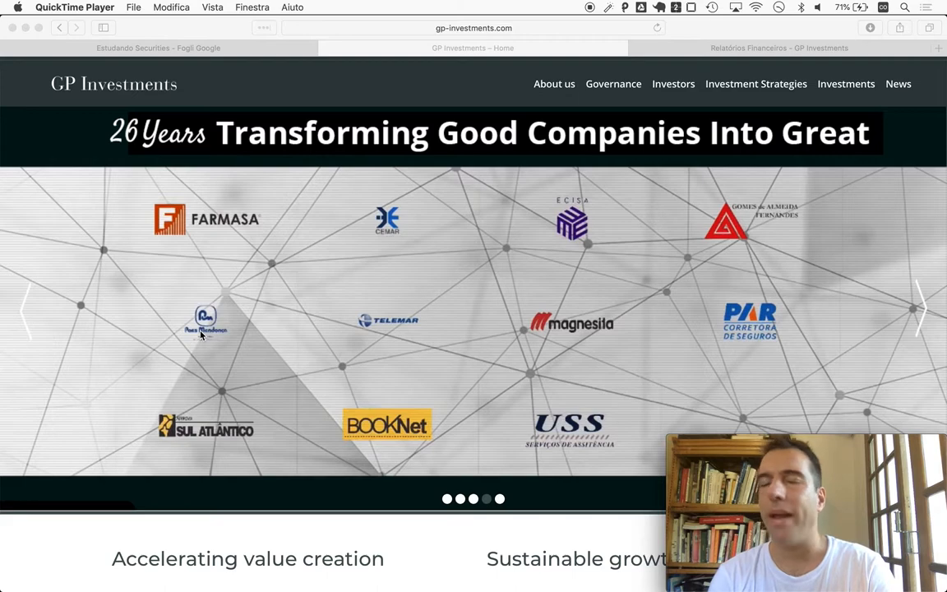
{"action": "mouse_move", "coordinate": [276, 411]}
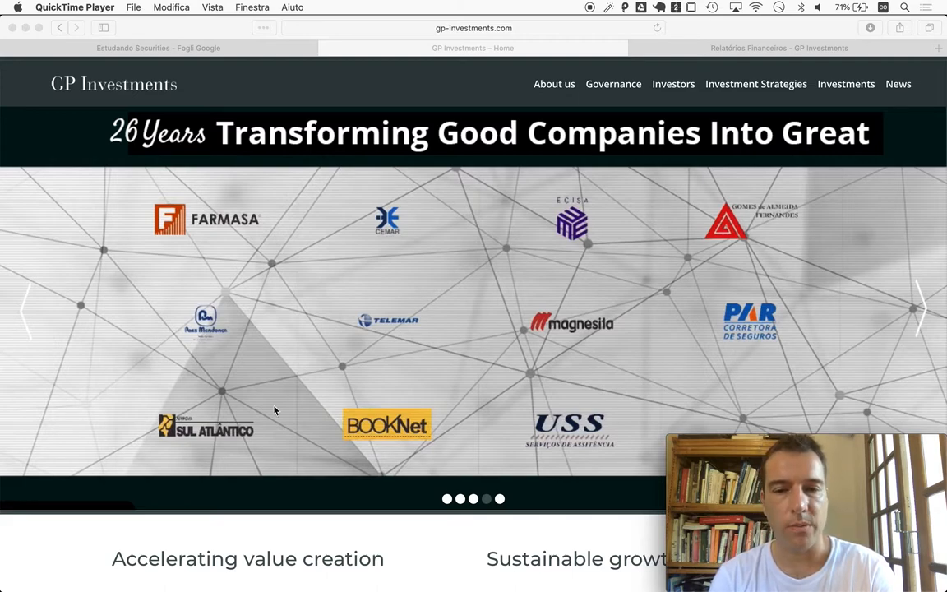
{"action": "mouse_move", "coordinate": [411, 266]}
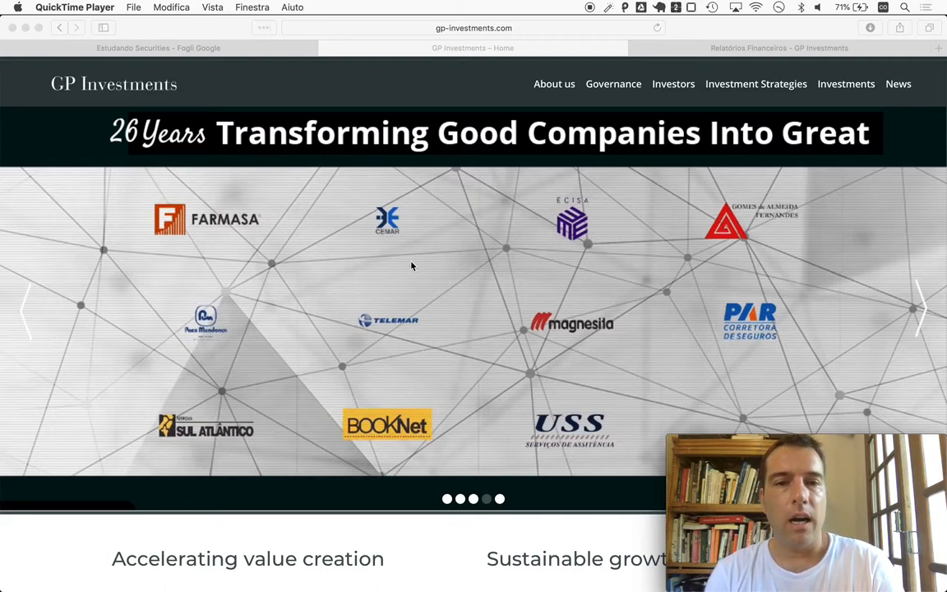
{"action": "mouse_move", "coordinate": [405, 236]}
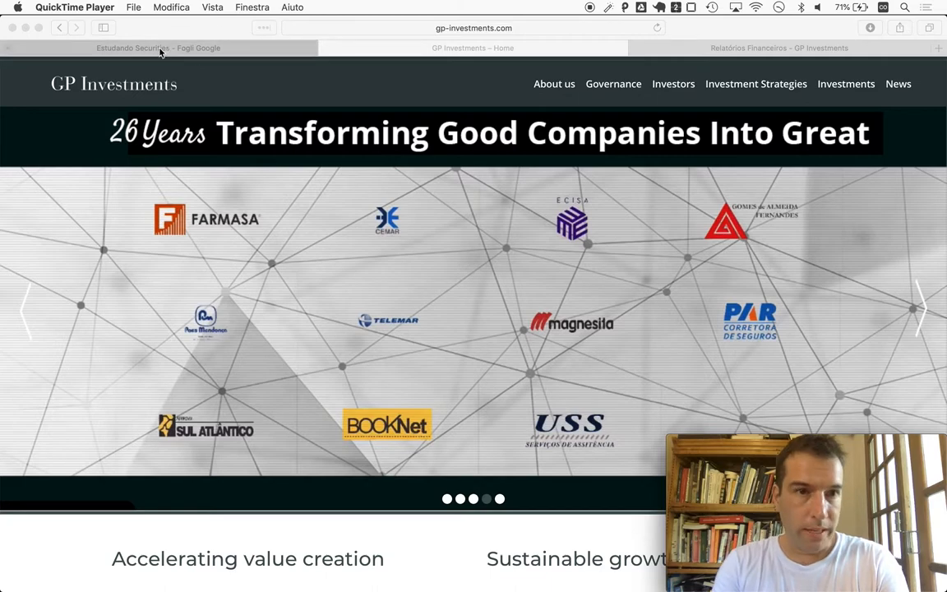
- Switch from the GP Investments website back to the Estudando Securities spreadsheet
{"action": "left_click", "coordinate": [156, 48]}
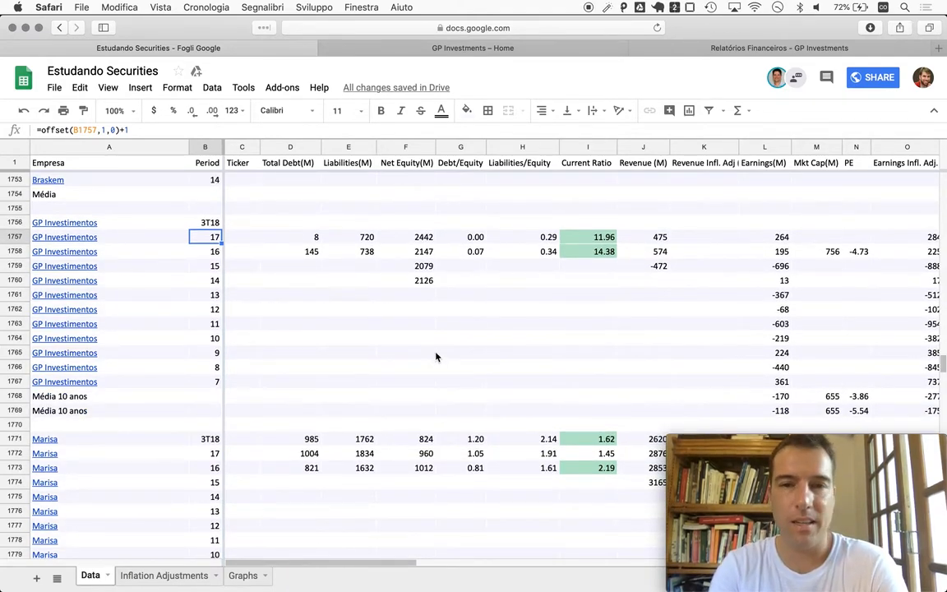
{"action": "mouse_move", "coordinate": [467, 239]}
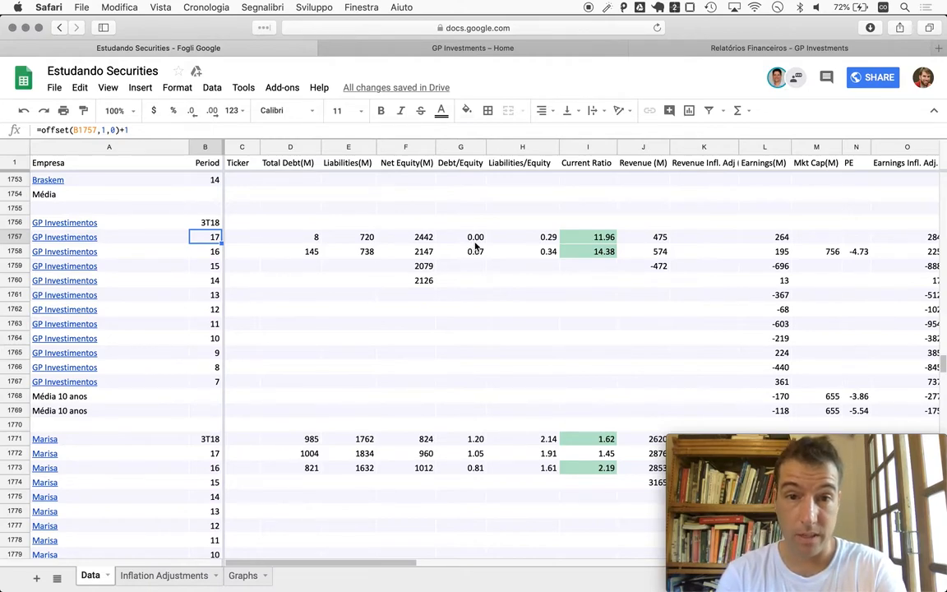
{"action": "mouse_move", "coordinate": [469, 250]}
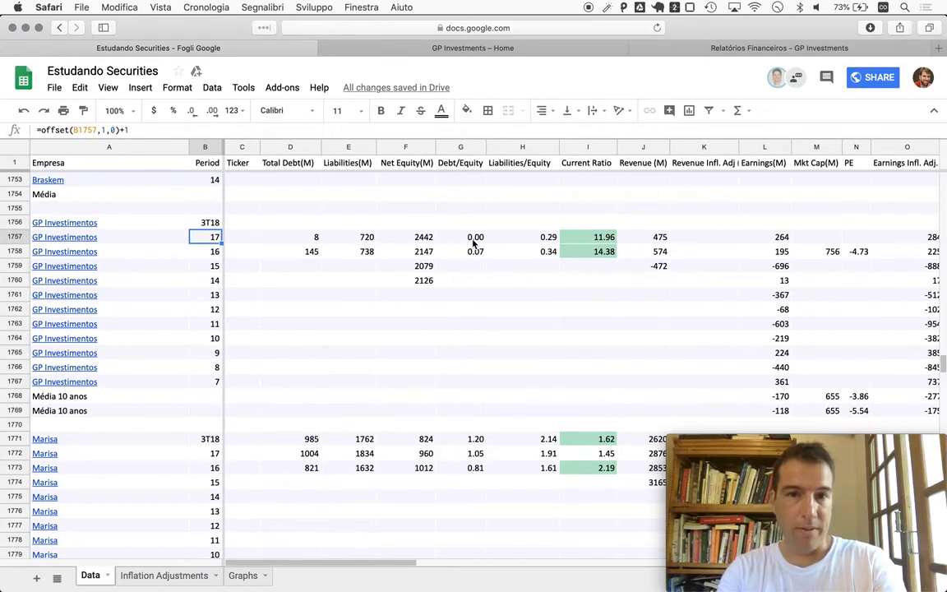
{"action": "mouse_move", "coordinate": [547, 239]}
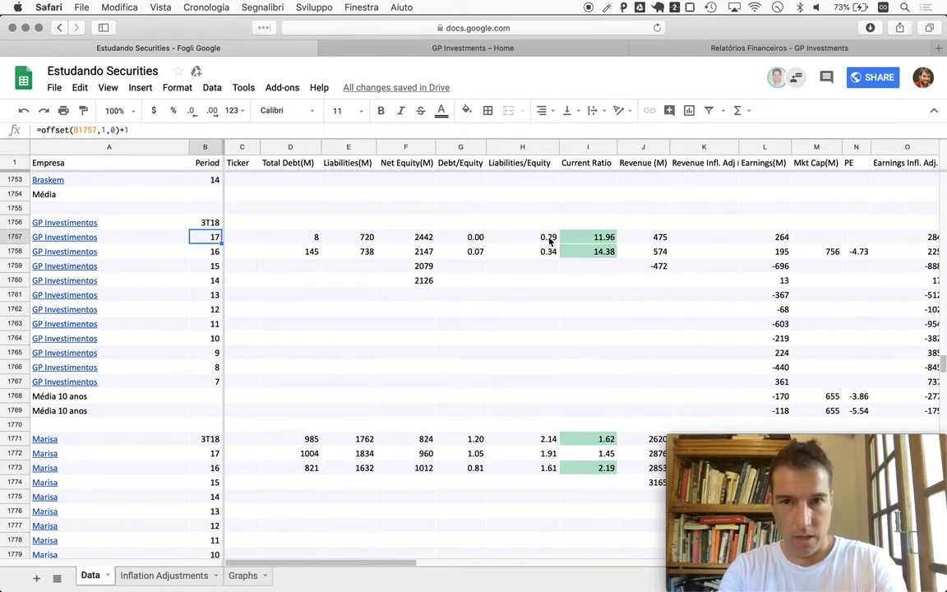
{"action": "scroll", "scroll_direction": "right", "scroll_amount": 3}
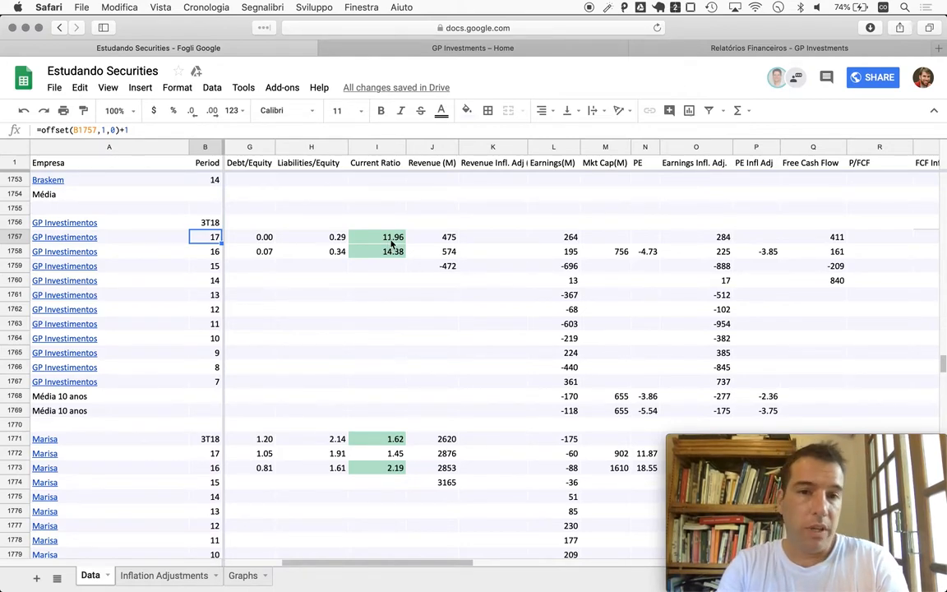
{"action": "mouse_move", "coordinate": [301, 254]}
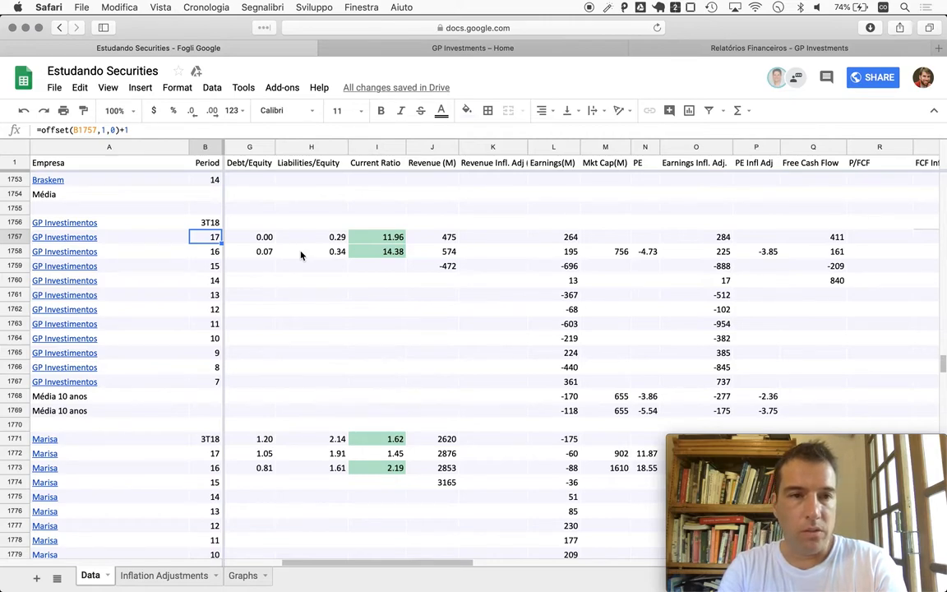
{"action": "mouse_move", "coordinate": [329, 286]}
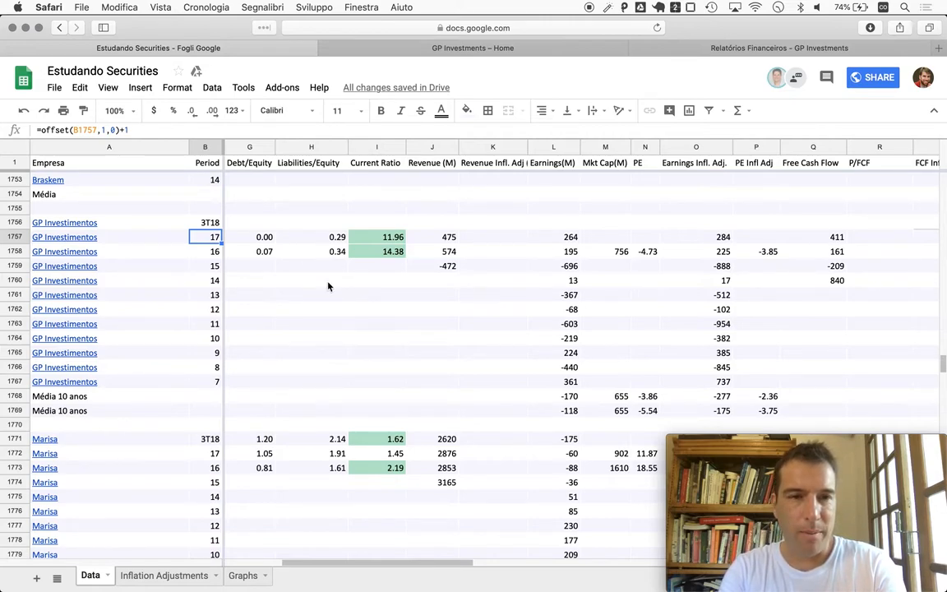
{"action": "mouse_move", "coordinate": [490, 405]}
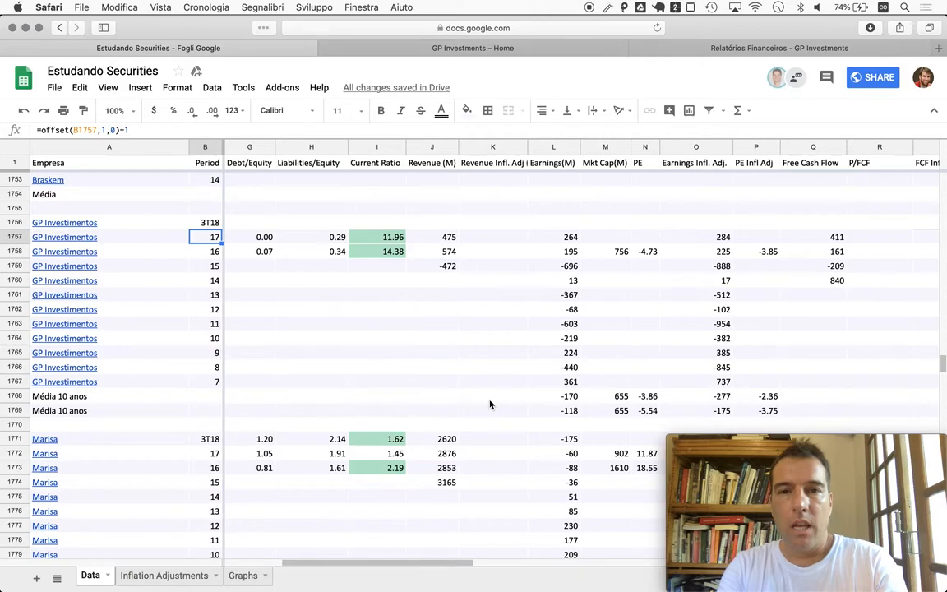
{"action": "scroll", "scroll_direction": "right", "scroll_amount": 3}
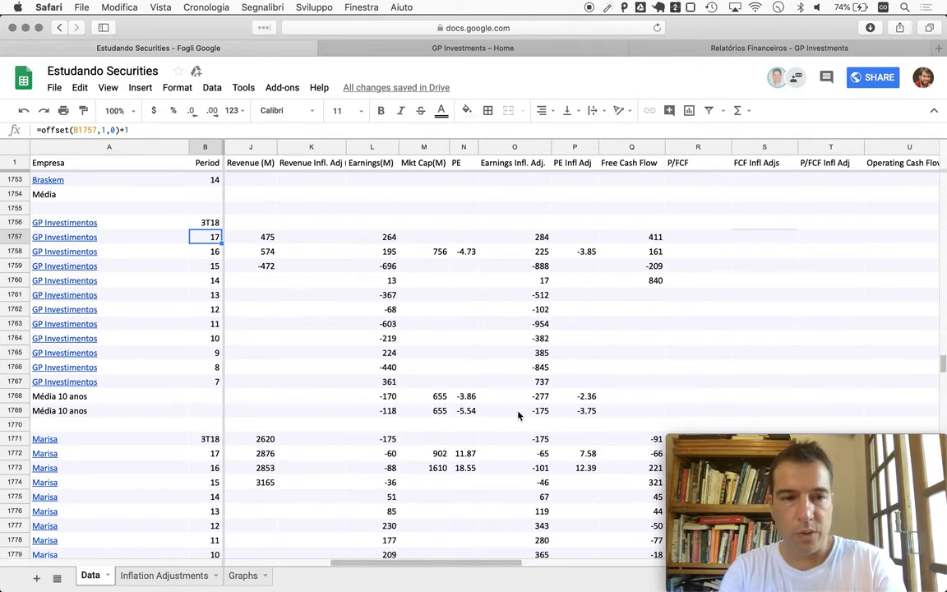
{"action": "mouse_move", "coordinate": [572, 396]}
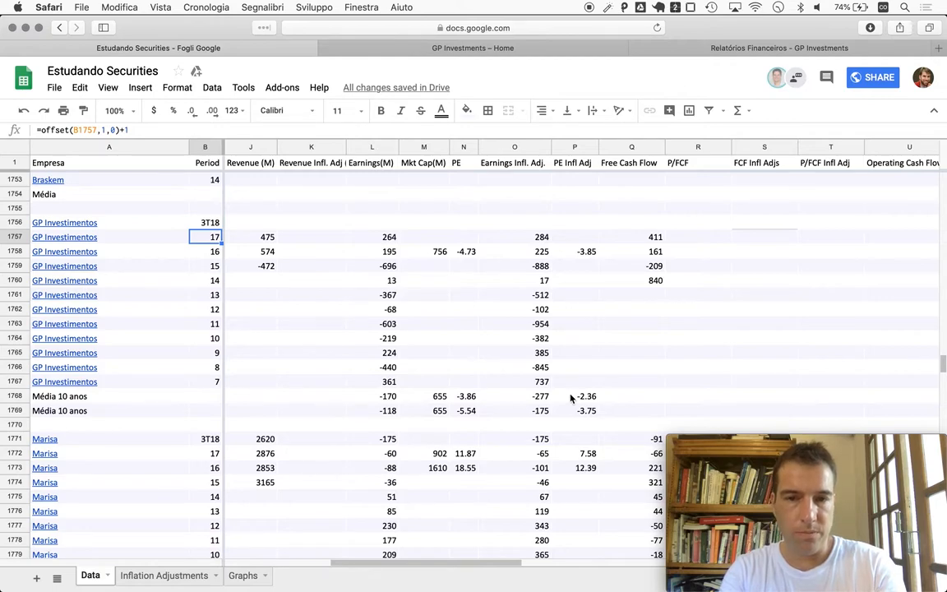
{"action": "mouse_move", "coordinate": [543, 402]}
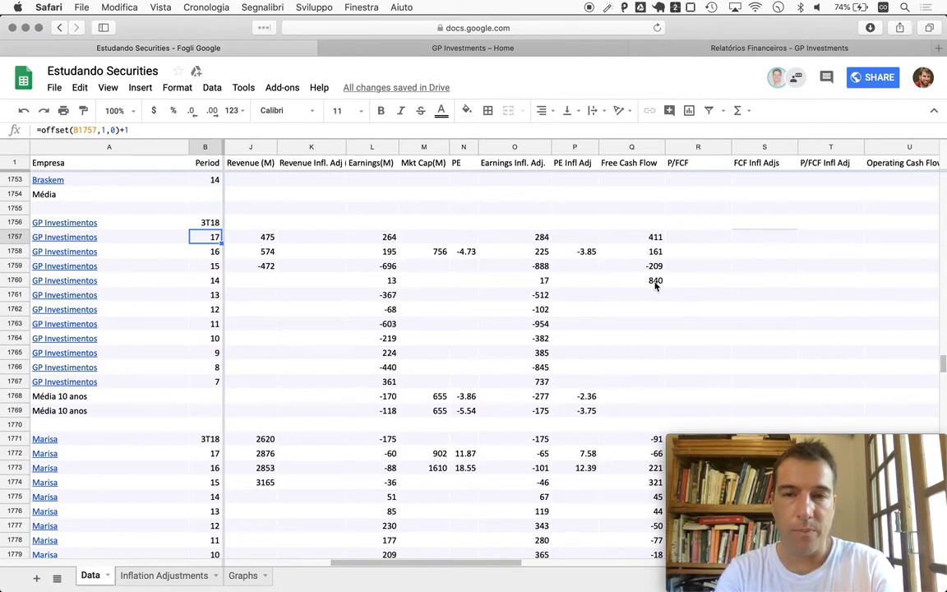
{"action": "mouse_move", "coordinate": [636, 184]}
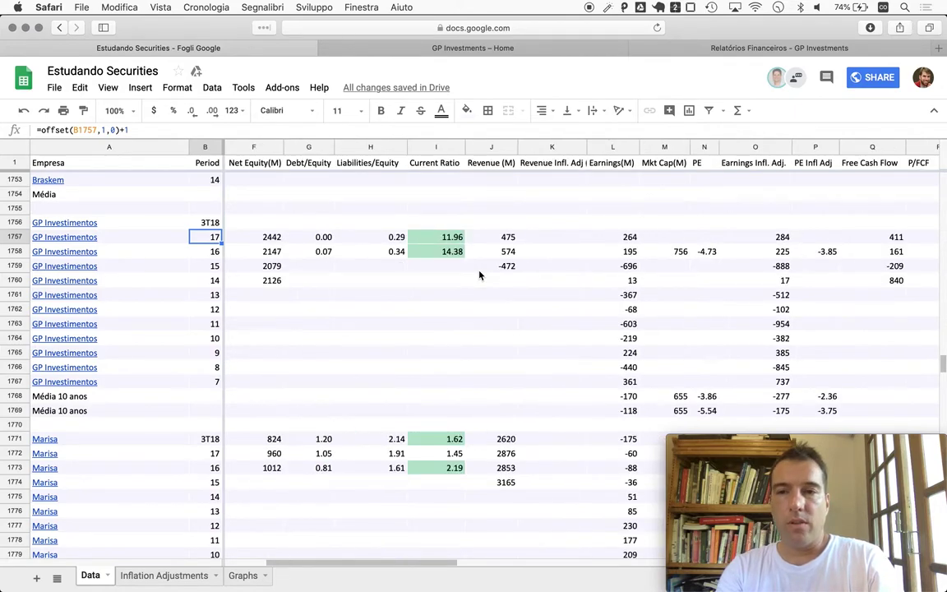
{"action": "mouse_move", "coordinate": [583, 329]}
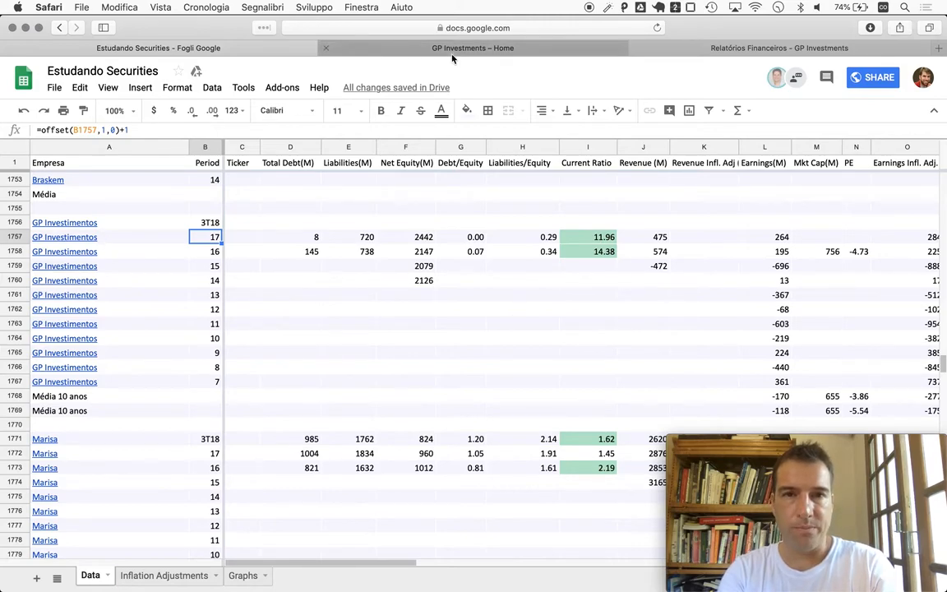
- Return to the GP Investments site and bring up its Relatórios Financeiros page listing ITR 3T18
{"action": "left_click", "coordinate": [785, 48]}
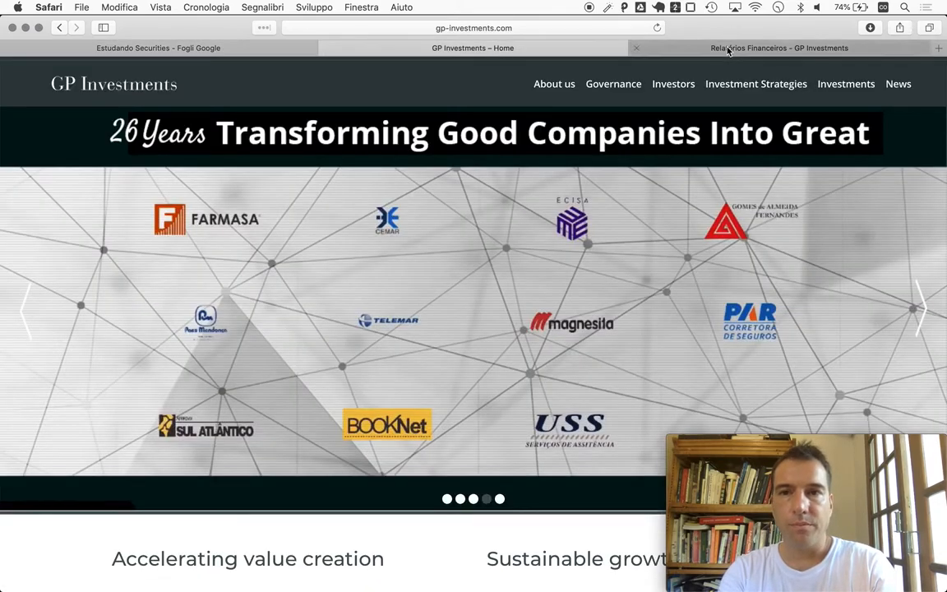
{"action": "left_click", "coordinate": [771, 48]}
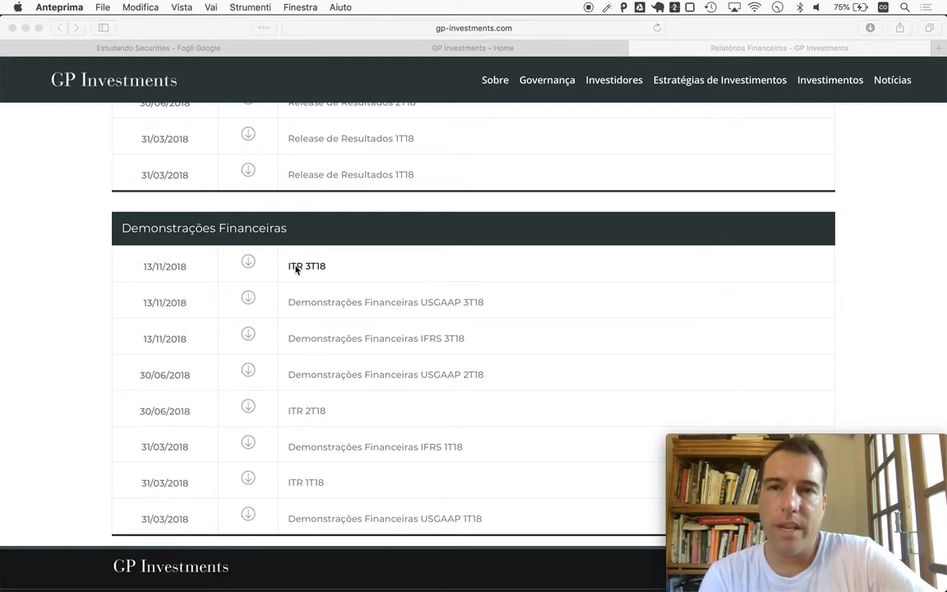
- Open the ITR 3T18 filing in Preview and scroll to the consolidated Balanço Patrimonial Passivo on page 15
{"action": "left_click", "coordinate": [306, 266]}
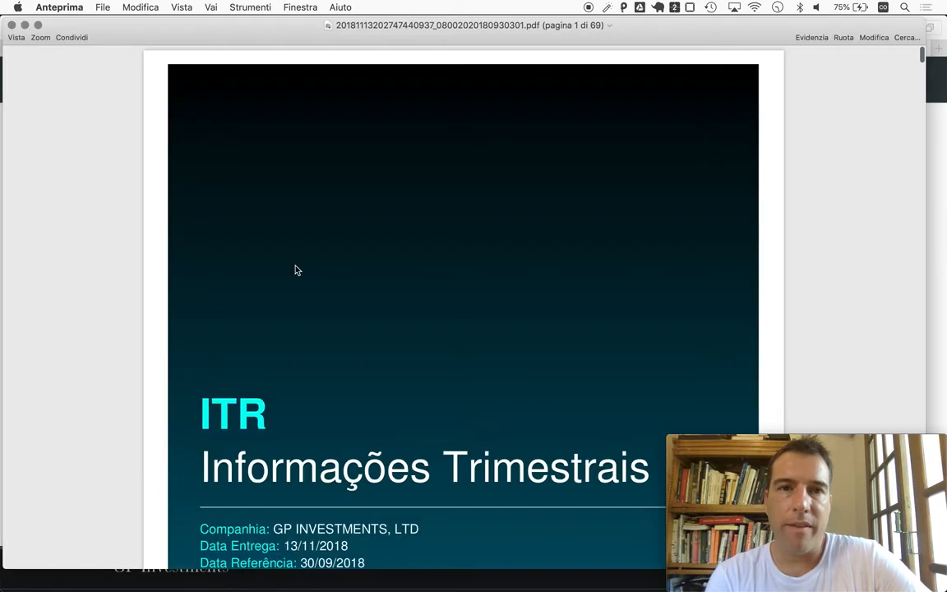
{"action": "scroll", "scroll_direction": "down", "scroll_amount": 3}
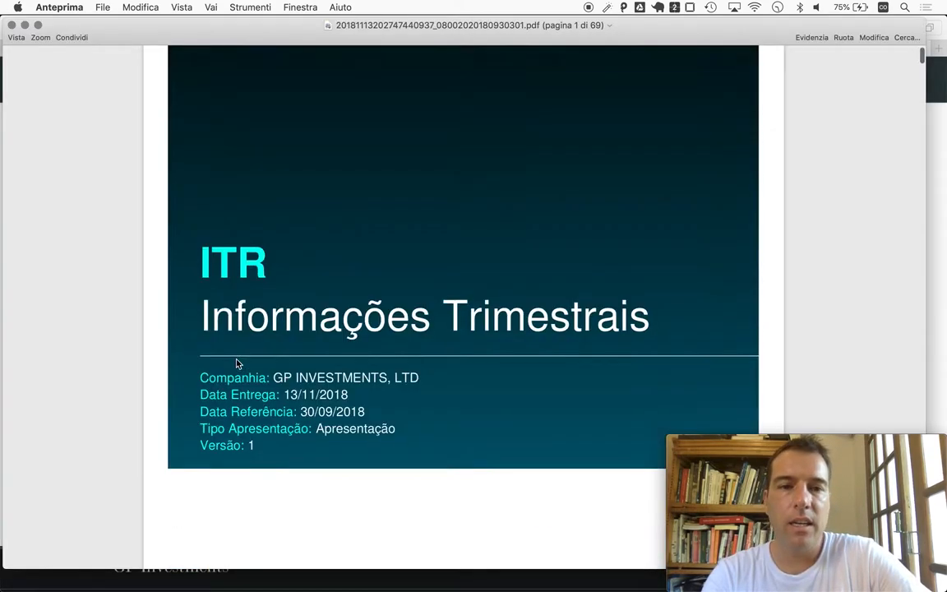
{"action": "scroll", "scroll_direction": "down", "scroll_amount": 3}
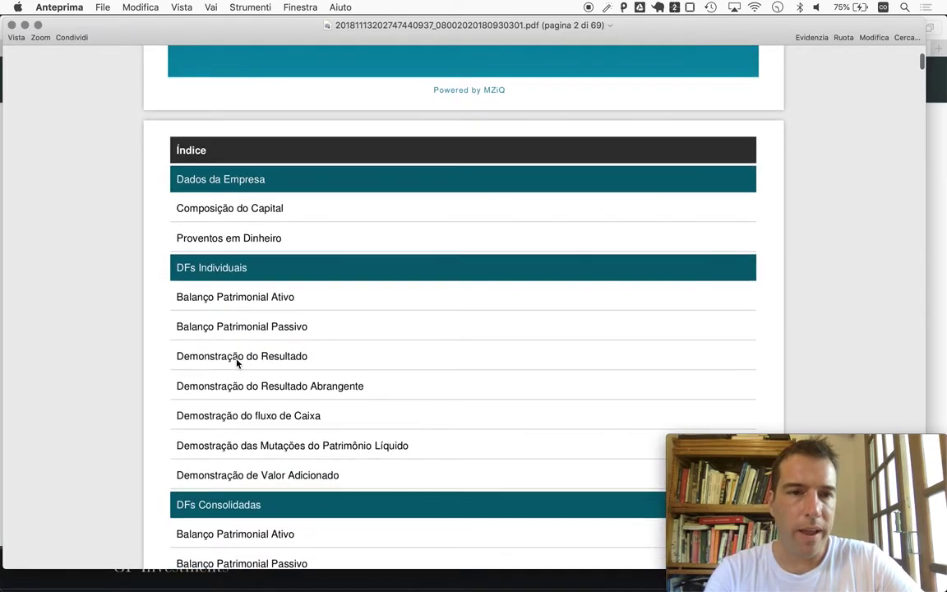
{"action": "scroll", "scroll_direction": "down", "scroll_amount": 3}
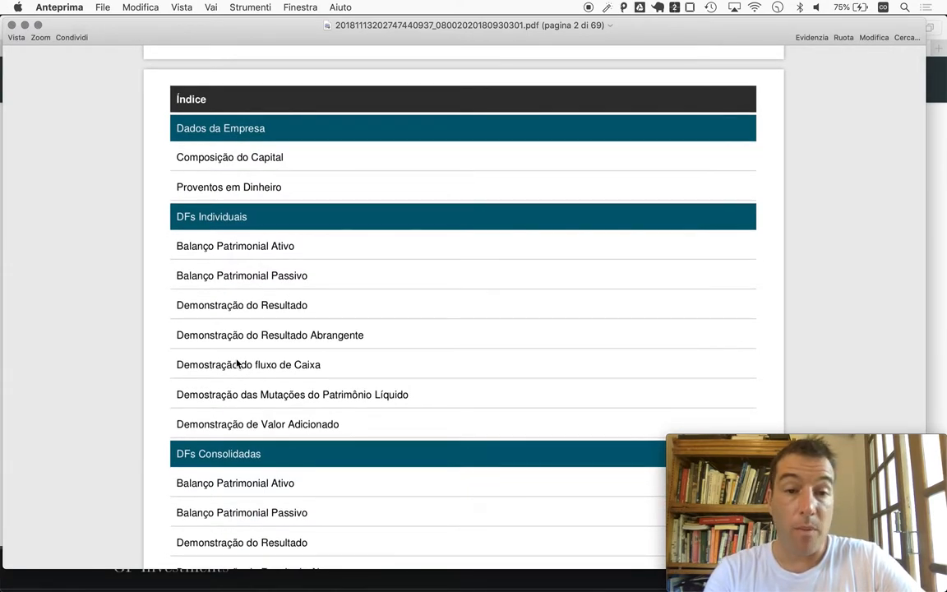
{"action": "scroll", "scroll_direction": "down", "scroll_amount": 3}
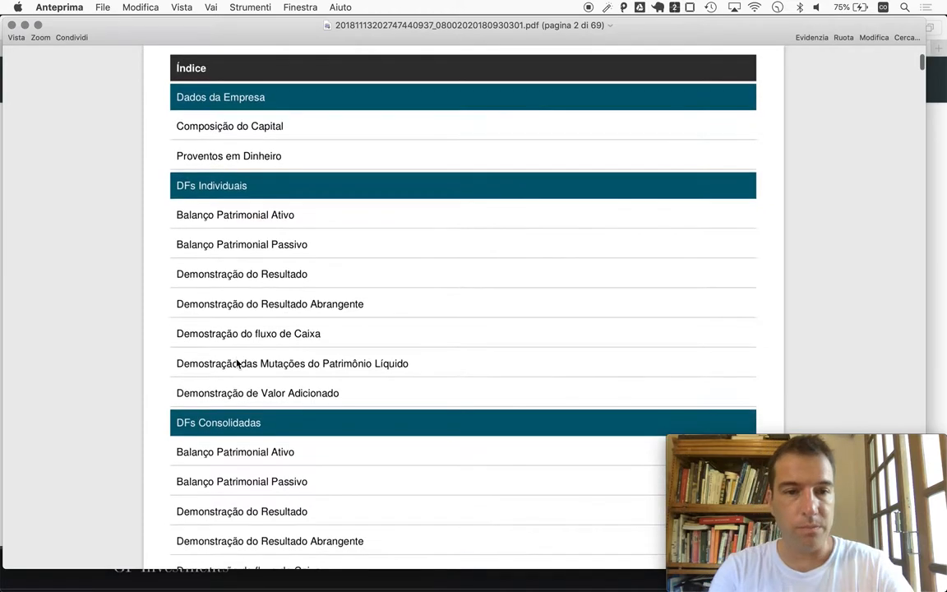
{"action": "scroll", "scroll_direction": "down", "scroll_amount": 3}
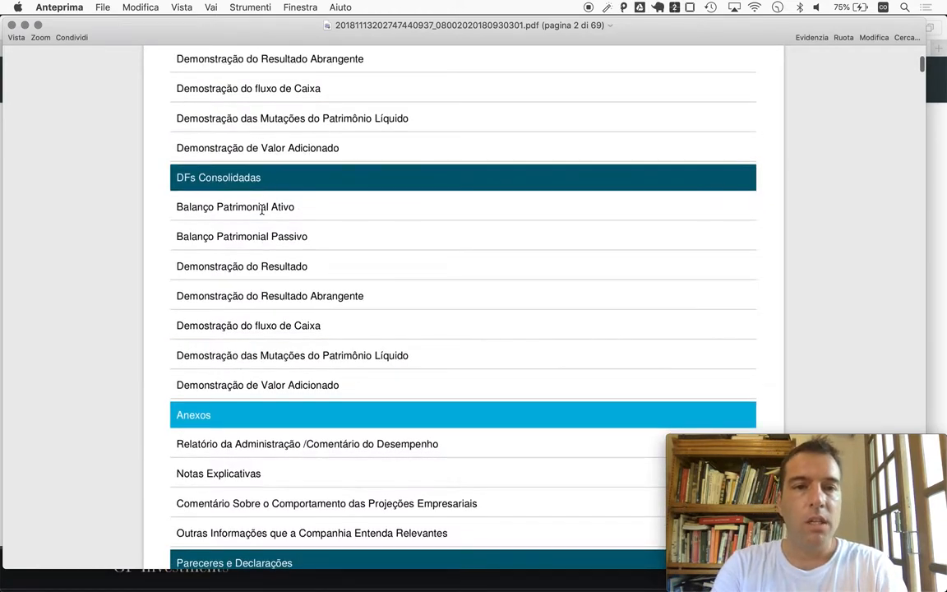
{"action": "scroll", "scroll_direction": "down", "scroll_amount": 3}
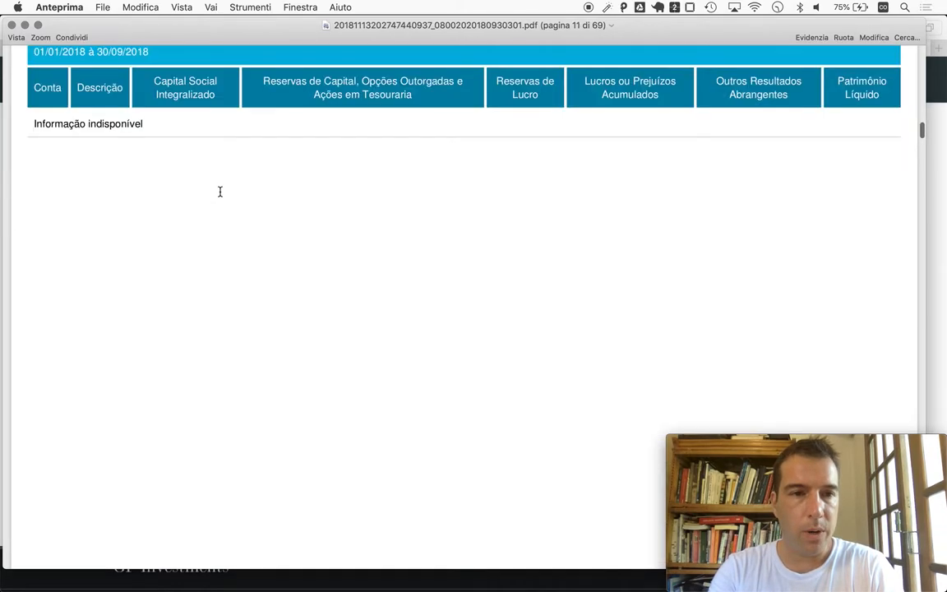
{"action": "scroll", "scroll_direction": "down", "scroll_amount": 3}
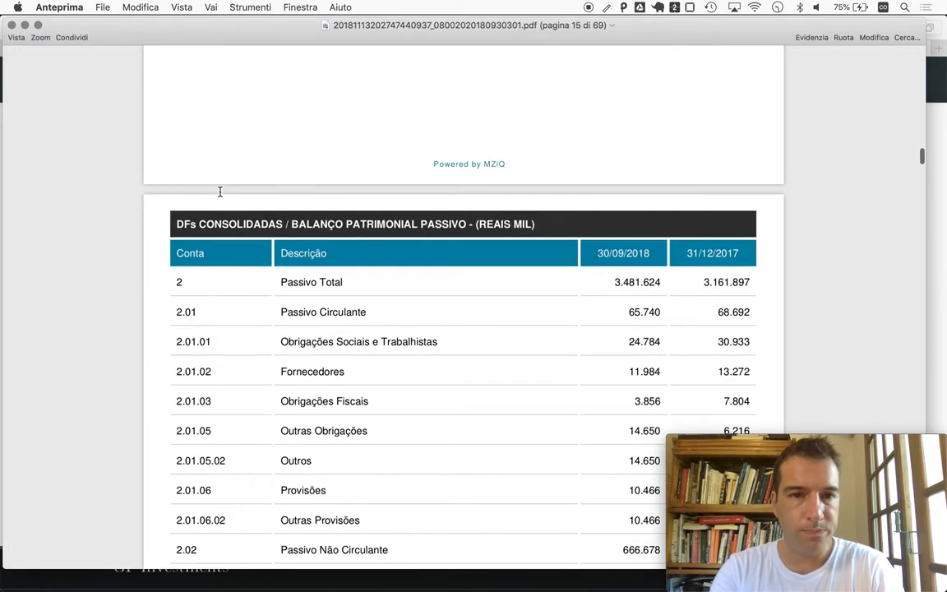
{"action": "scroll", "scroll_direction": "down", "scroll_amount": 3}
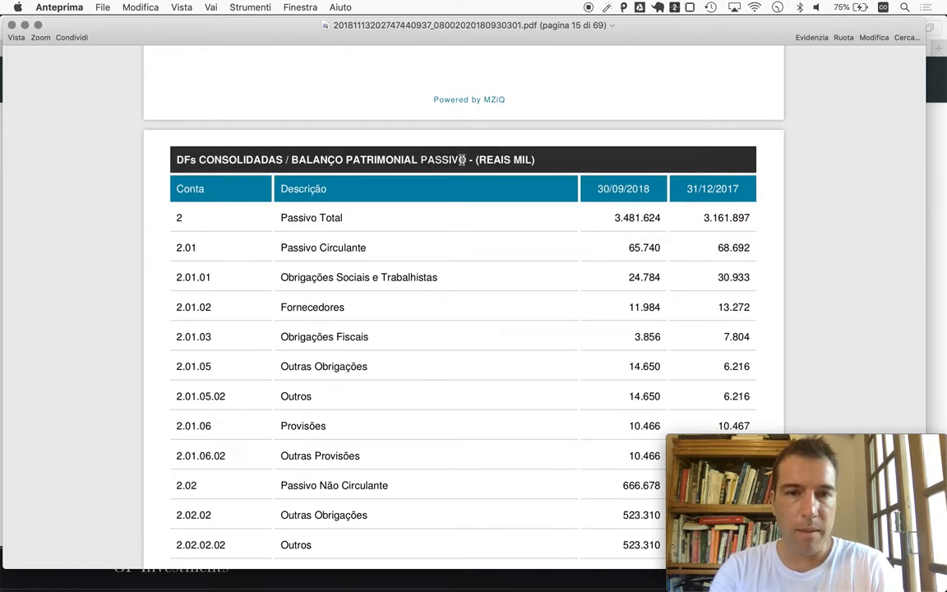
{"action": "scroll", "scroll_direction": "down", "scroll_amount": 3}
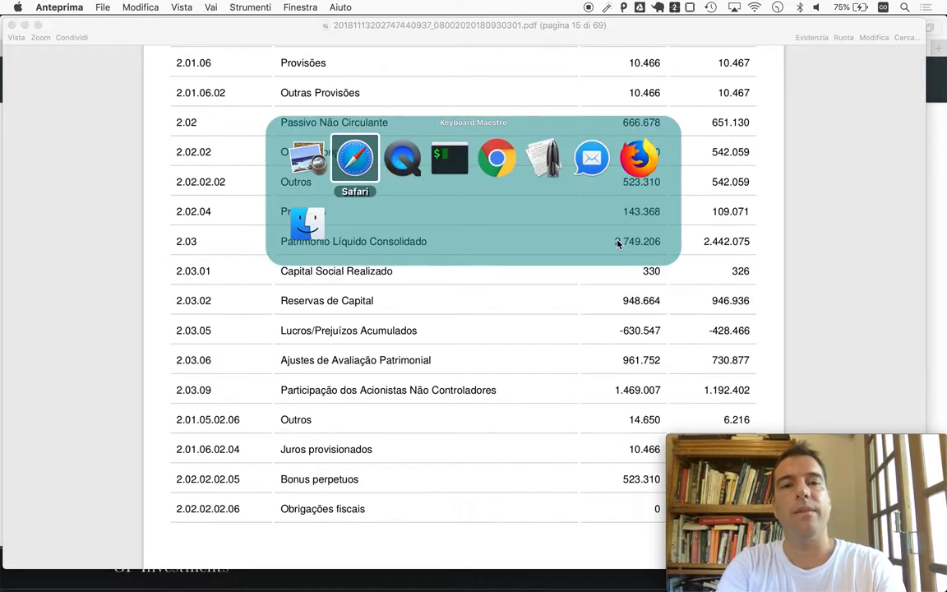
- Work out total liabilities from the balance sheet and record 733 in the 3T18 row's E1756
{"action": "left_click", "coordinate": [355, 158]}
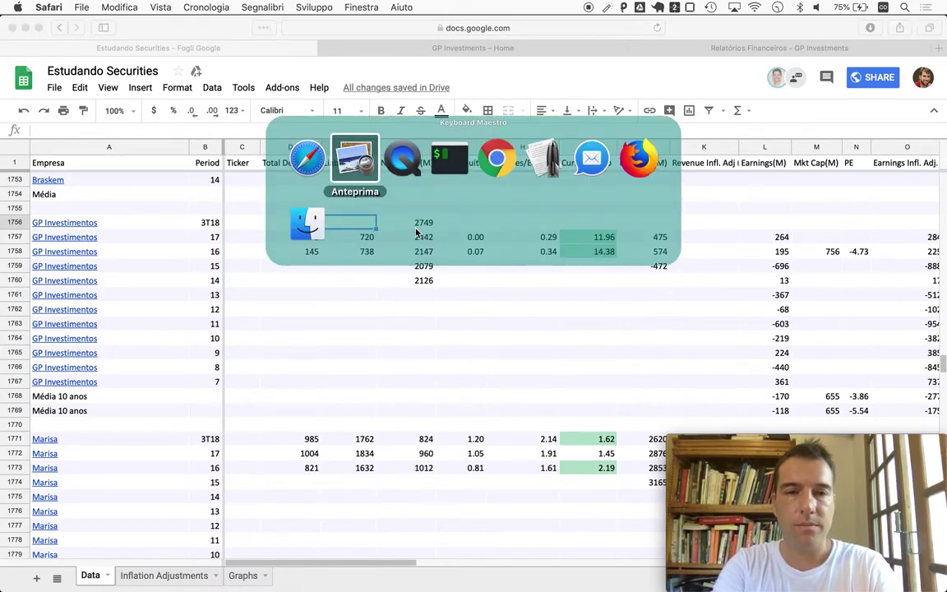
{"action": "left_click", "coordinate": [355, 157]}
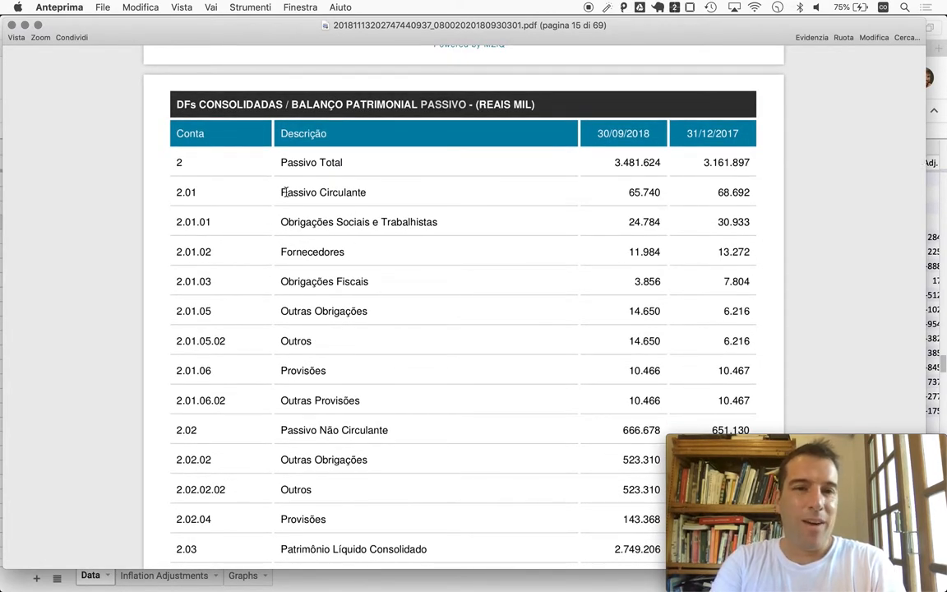
{"action": "mouse_move", "coordinate": [323, 201]}
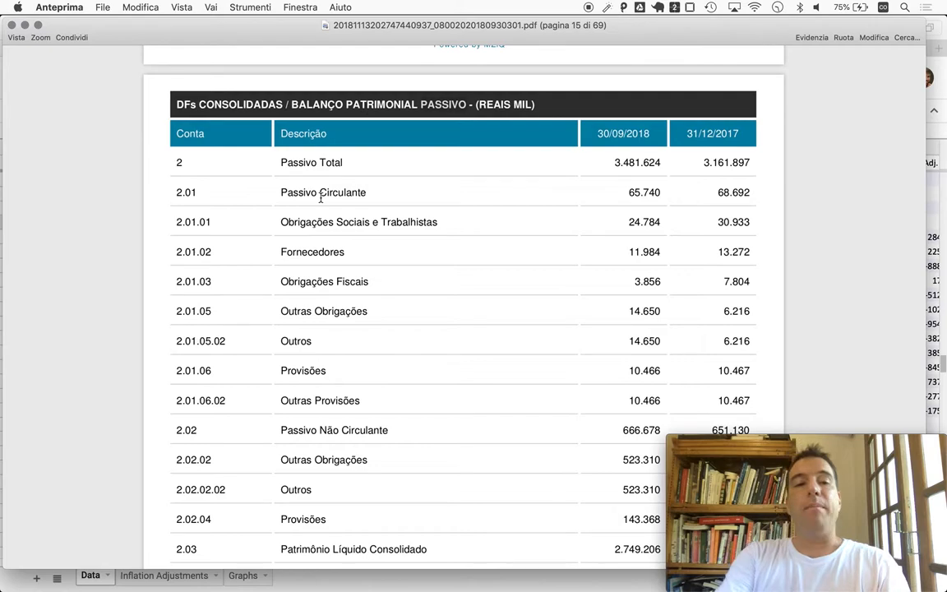
{"action": "mouse_move", "coordinate": [408, 436]}
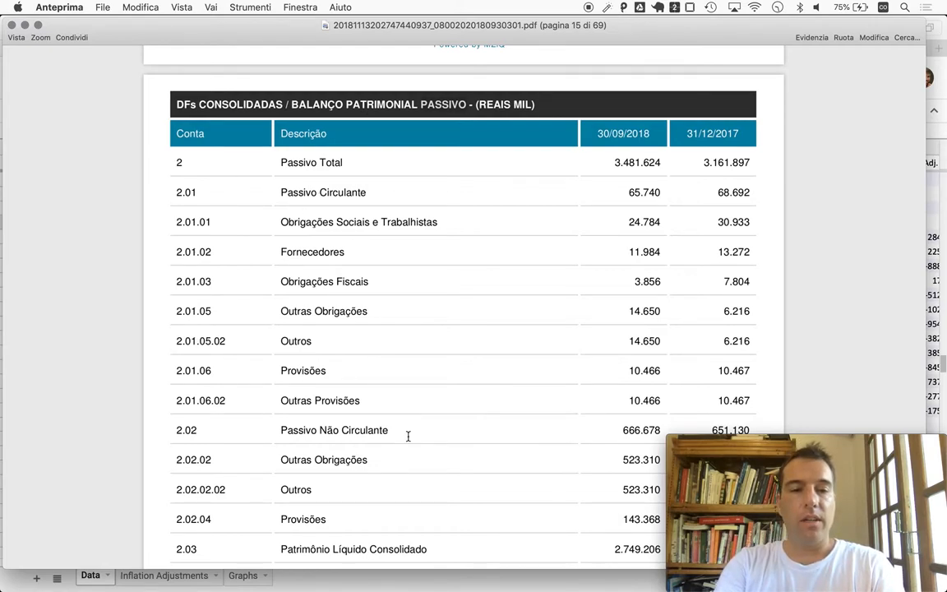
{"action": "mouse_move", "coordinate": [595, 448]}
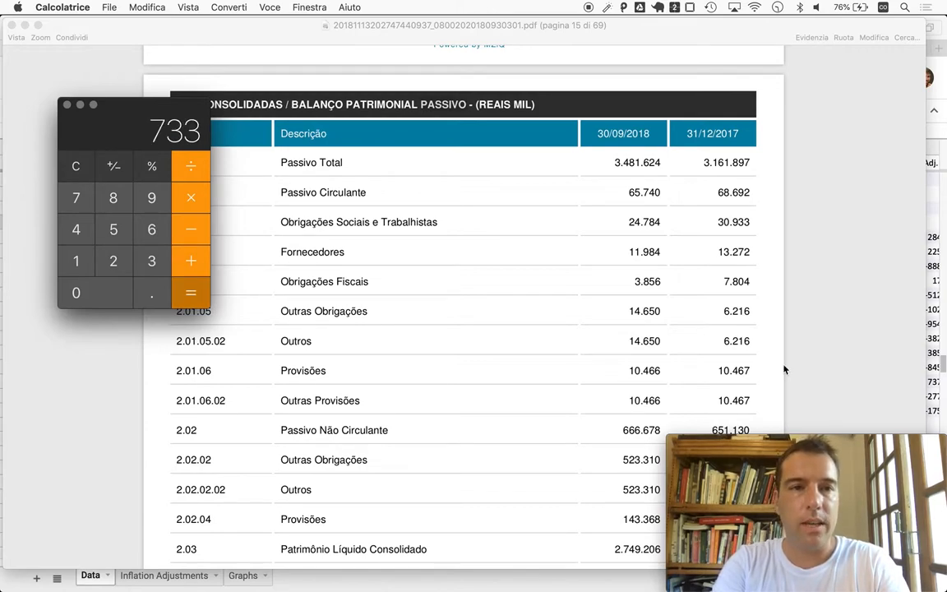
{"action": "key", "text": "cmd+tab"}
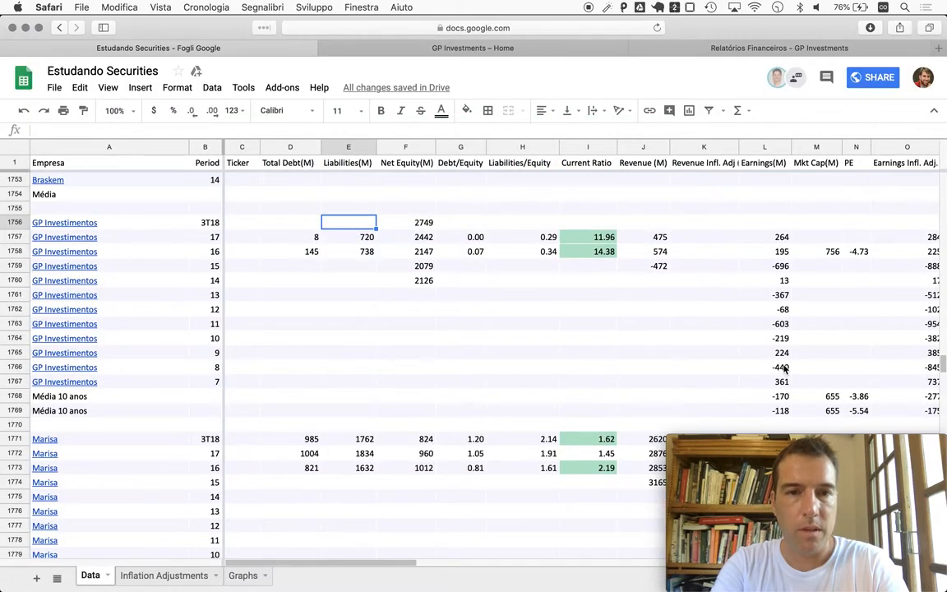
{"action": "type", "text": "733"}
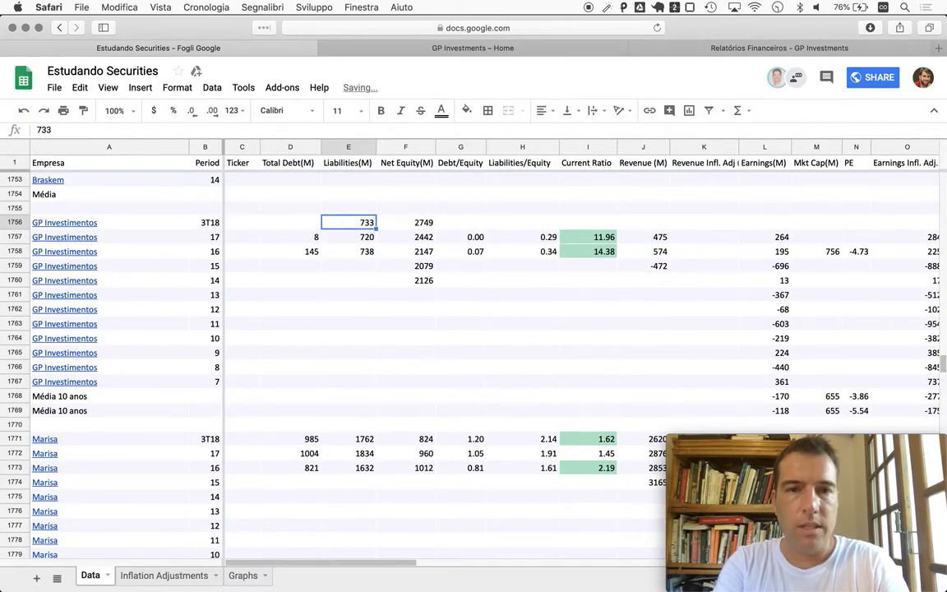
{"action": "left_click", "coordinate": [349, 237]}
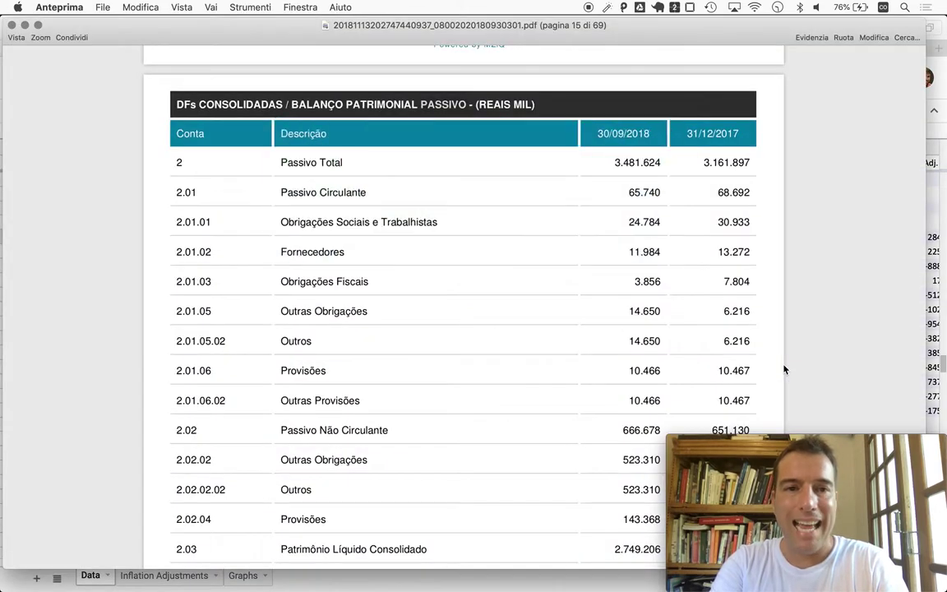
- Review the liabilities pages and fill 3T18 with Total Debt 0, Debt/Equity 0.00 and Liabilities/Equity =sum(E1756/F1756)
{"action": "scroll", "scroll_direction": "down", "scroll_amount": 3}
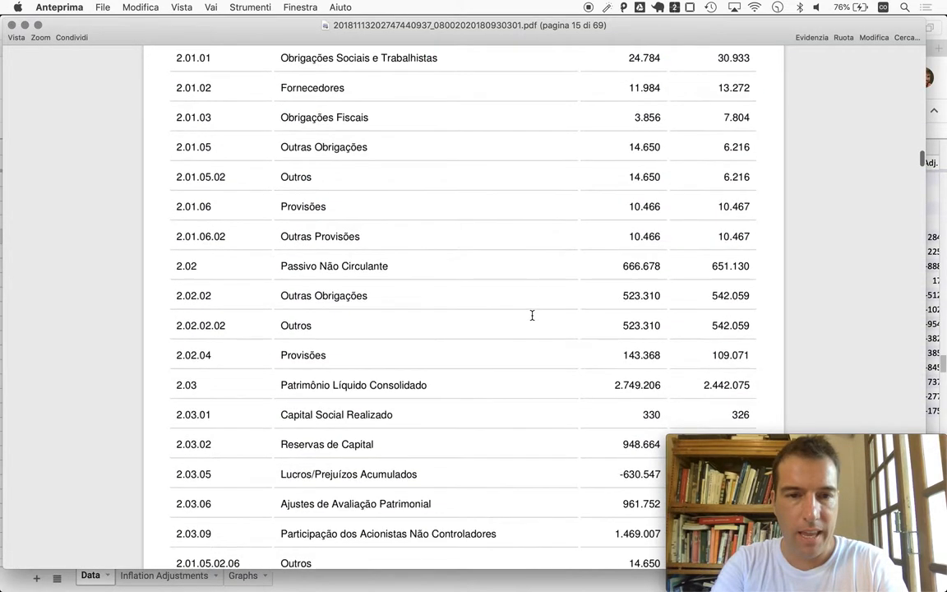
{"action": "scroll", "scroll_direction": "down", "scroll_amount": 3}
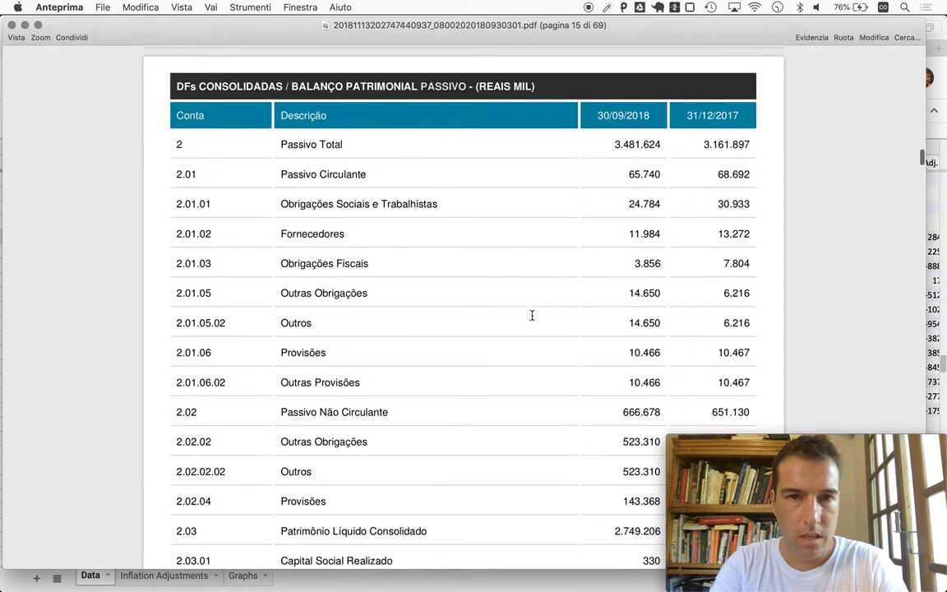
{"action": "scroll", "scroll_direction": "down", "scroll_amount": 3}
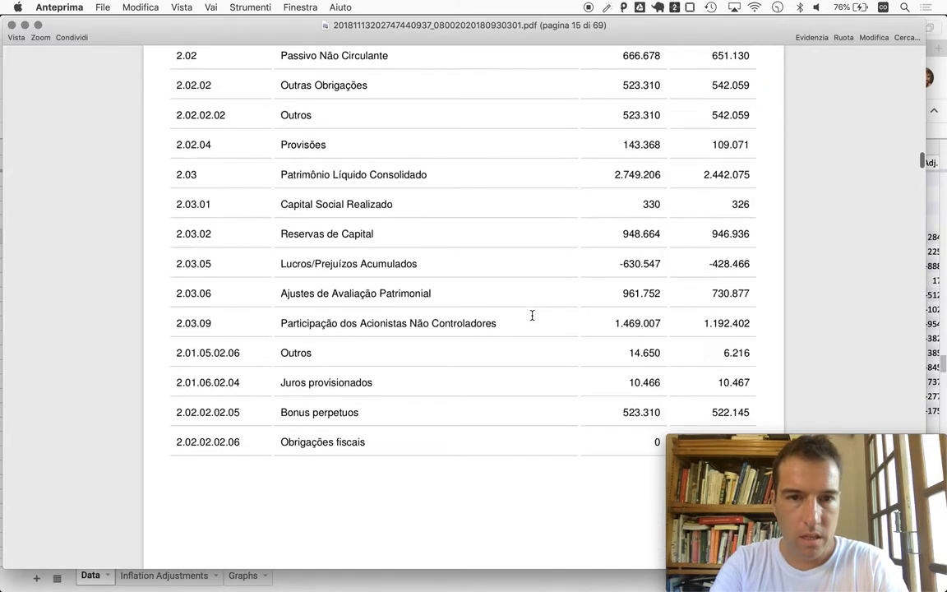
{"action": "scroll", "scroll_direction": "down", "scroll_amount": 3}
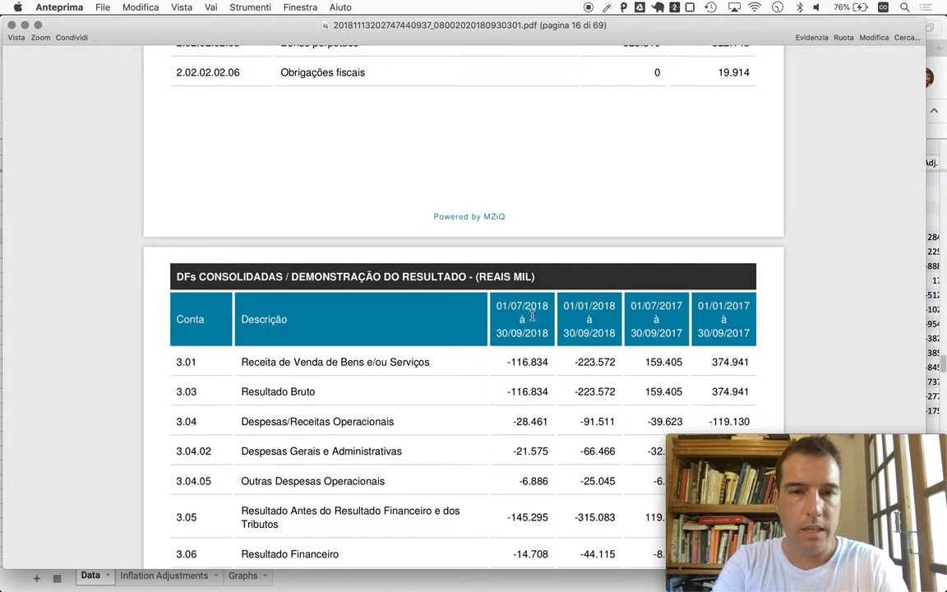
{"action": "key", "text": "cmd+tab"}
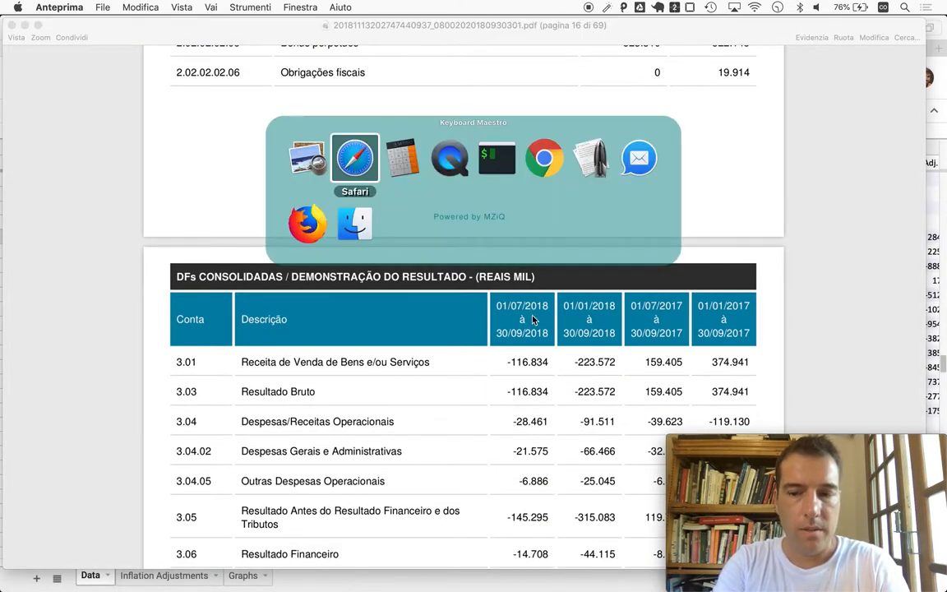
{"action": "left_click", "coordinate": [355, 158]}
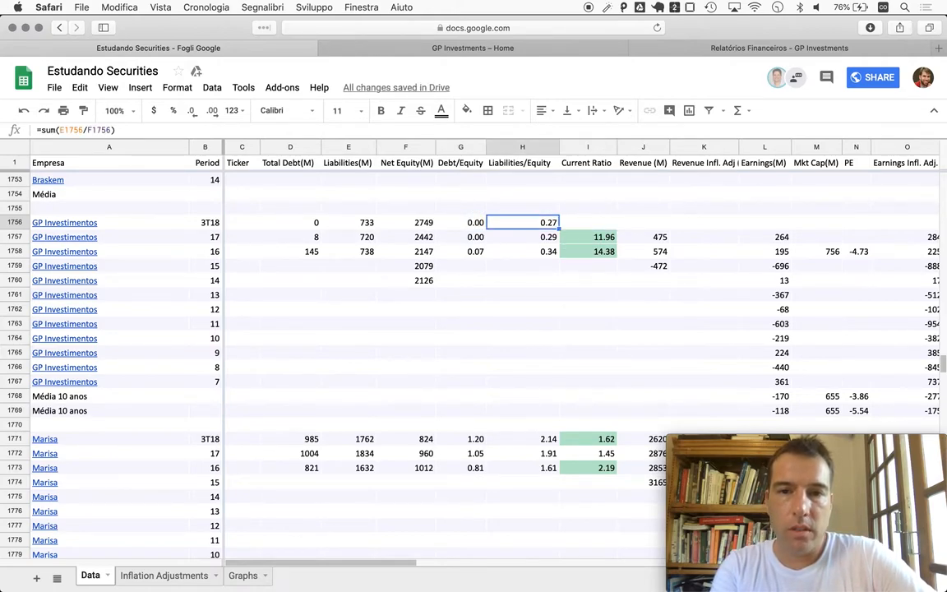
- Compare the 3T18 Current Ratio cell with H1757's Liabilities/Equity formula in the row below
{"action": "left_click", "coordinate": [585, 222]}
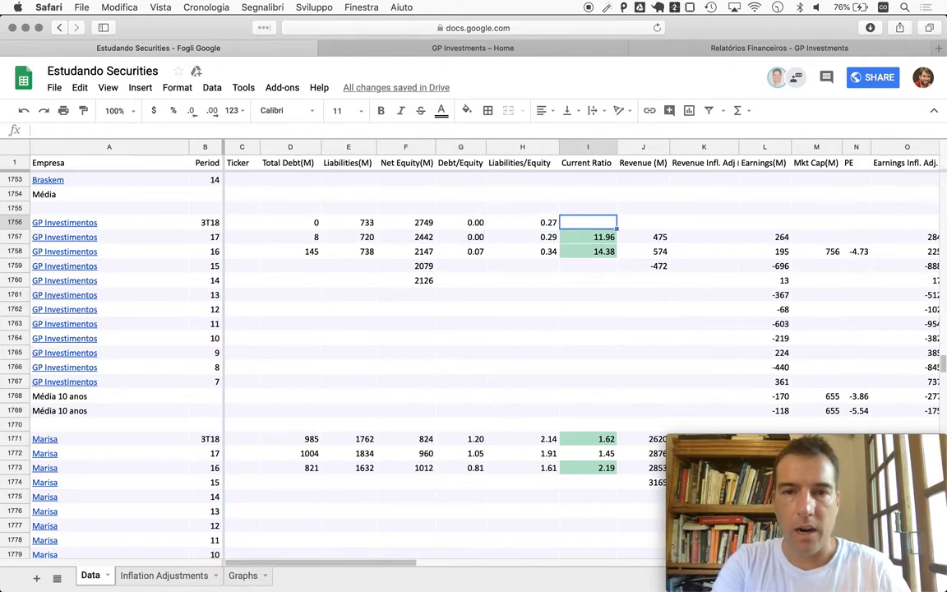
{"action": "left_click", "coordinate": [523, 237]}
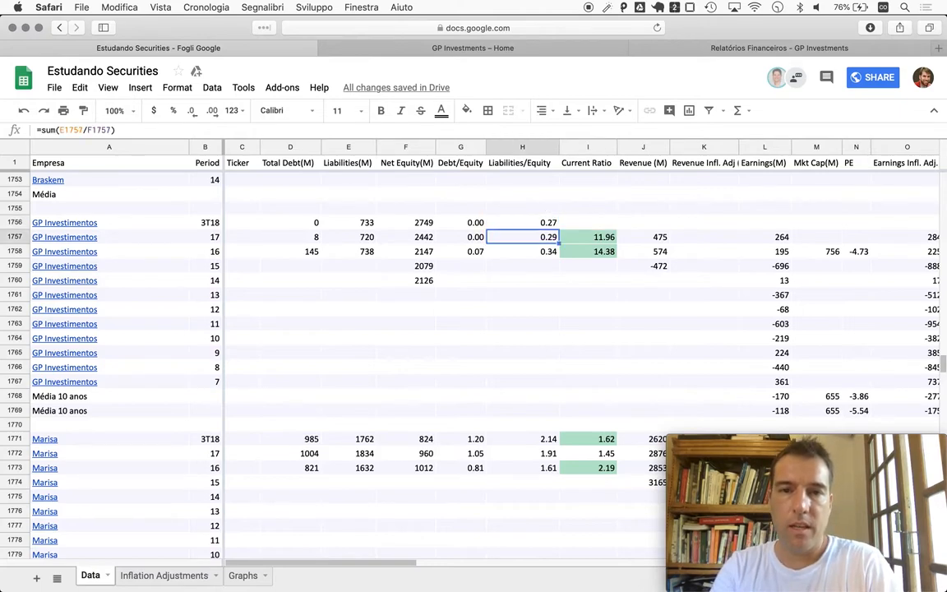
{"action": "left_click", "coordinate": [585, 222]}
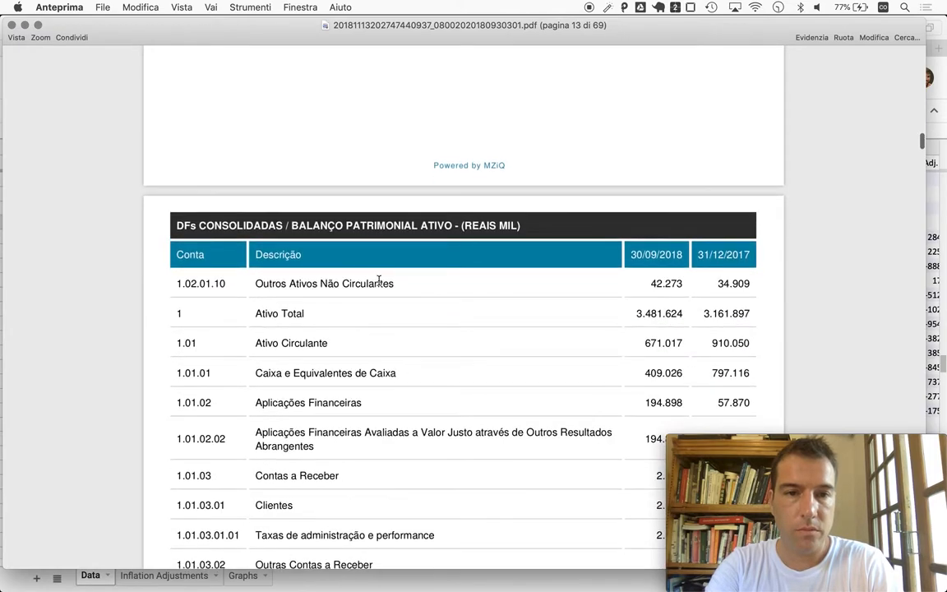
- Divide 671,017 current assets by 65,740 current liabilities and paste the 10.17 current ratio into I1756
{"action": "scroll", "scroll_direction": "down", "scroll_amount": 3}
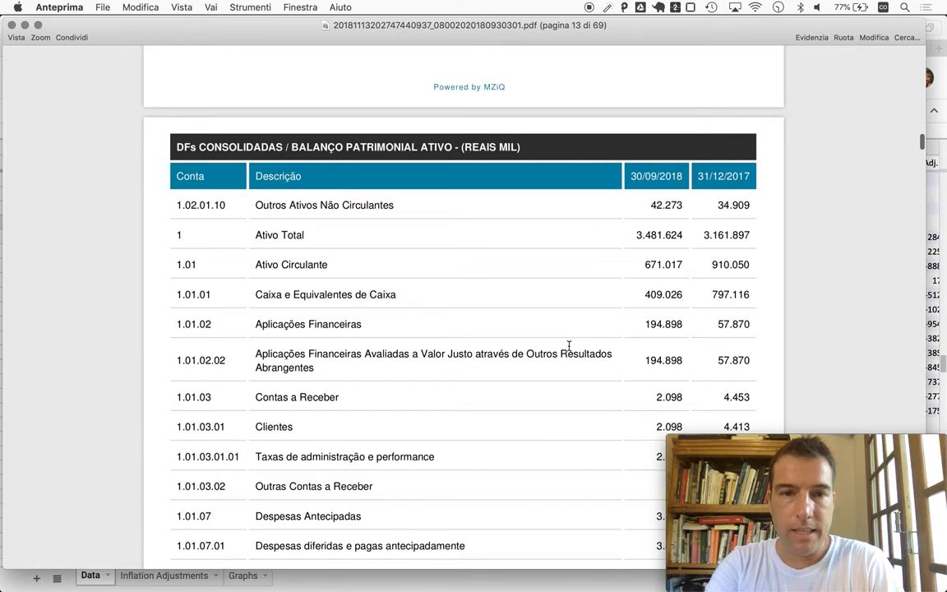
{"action": "scroll", "scroll_direction": "down", "scroll_amount": 3}
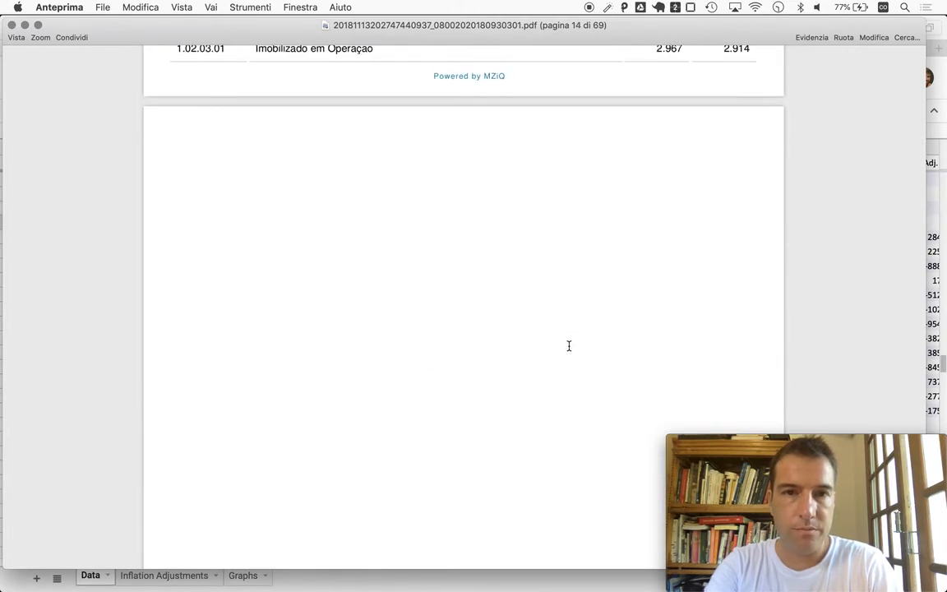
{"action": "scroll", "scroll_direction": "down", "scroll_amount": 3}
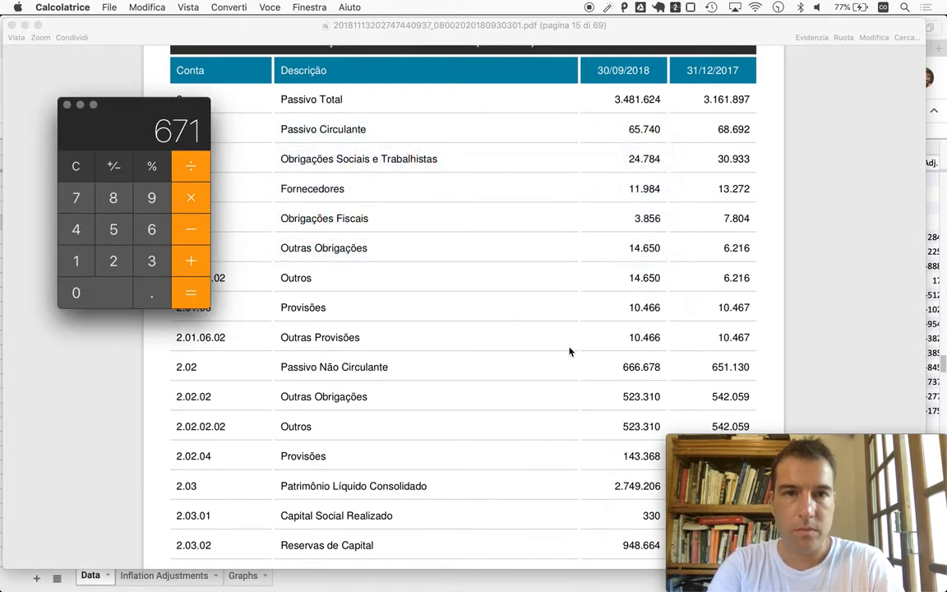
{"action": "mouse_move", "coordinate": [625, 146]}
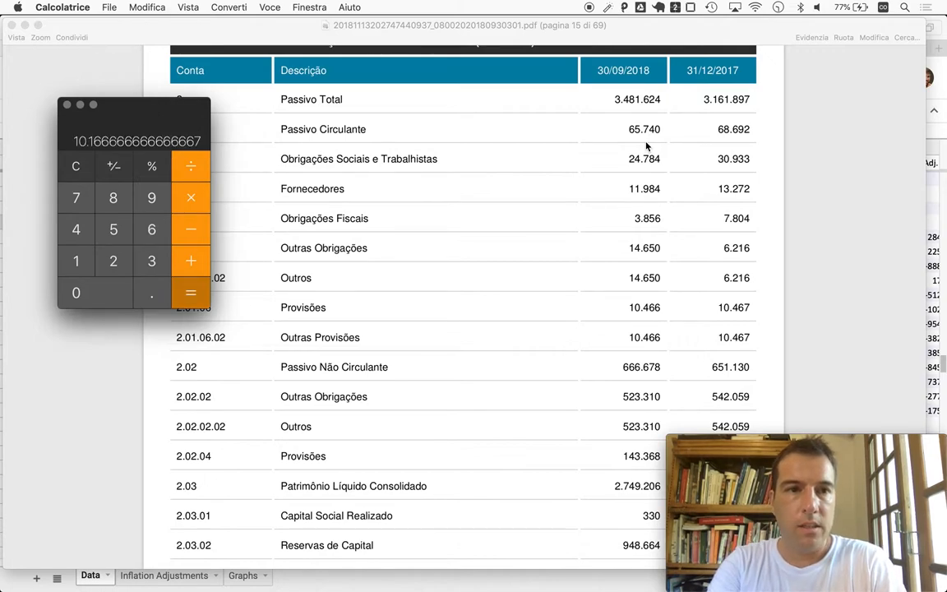
{"action": "key", "text": "cmd+tab"}
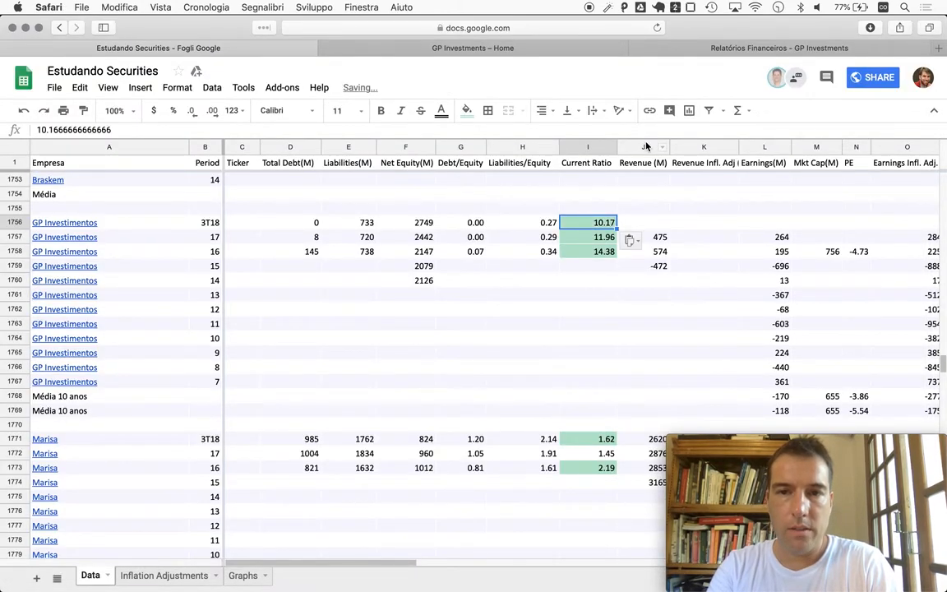
- Check the older current ratio in I1758 and return to the report's liabilities balance sheet
{"action": "left_click", "coordinate": [589, 250]}
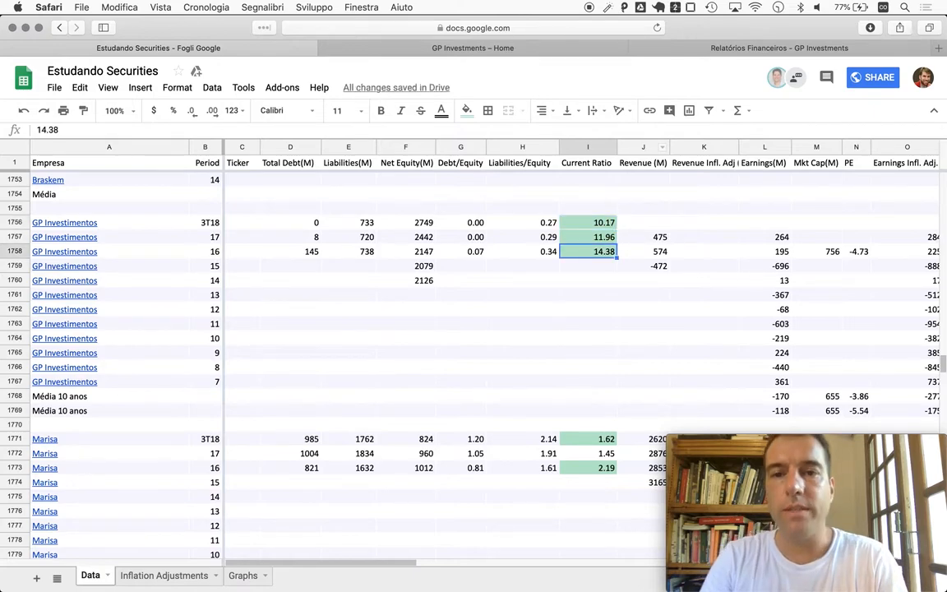
{"action": "left_click", "coordinate": [587, 222]}
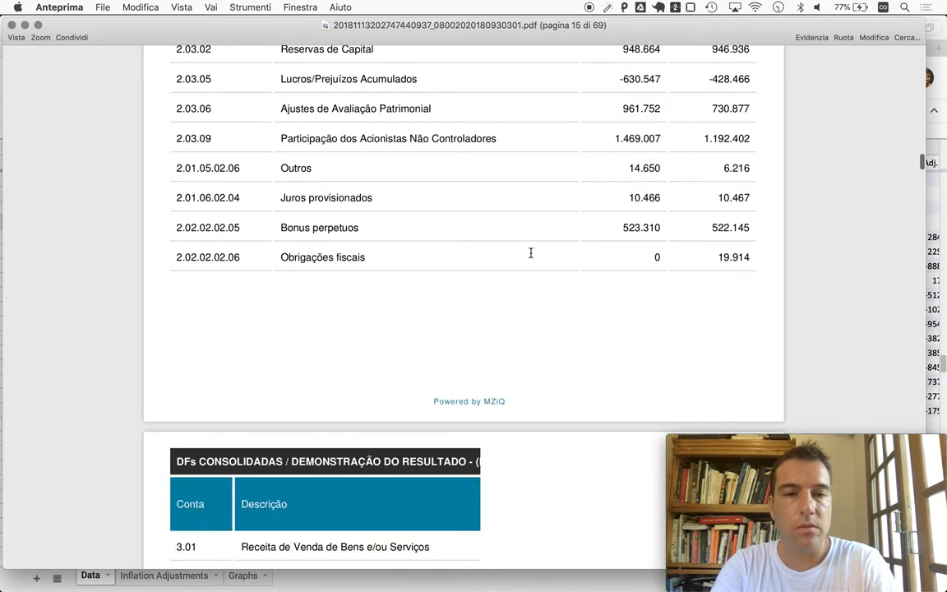
- Scroll to the DRE table and work the quarter's revenue lines through Calculator, reaching 224
{"action": "scroll", "scroll_direction": "down", "scroll_amount": 3}
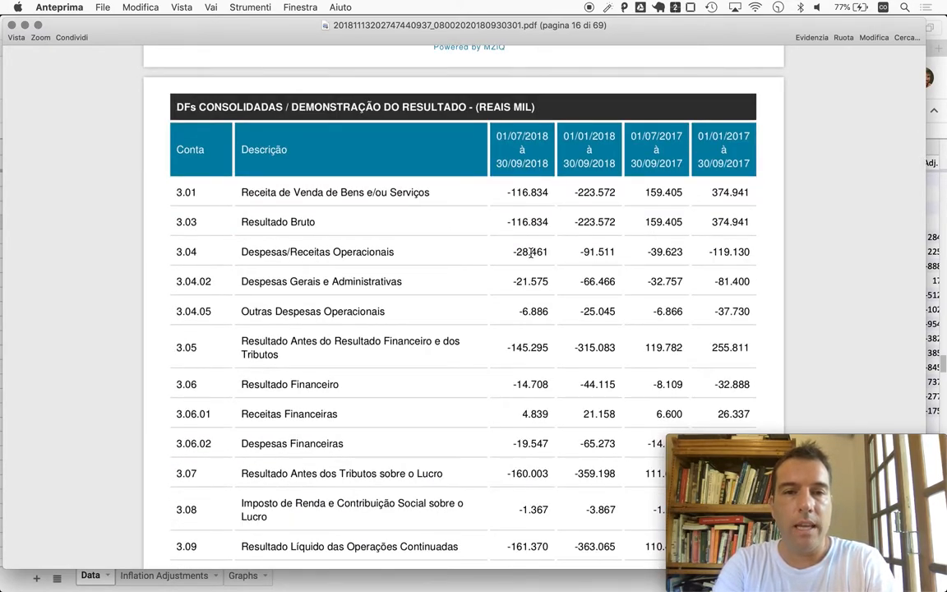
{"action": "scroll", "scroll_direction": "down", "scroll_amount": 3}
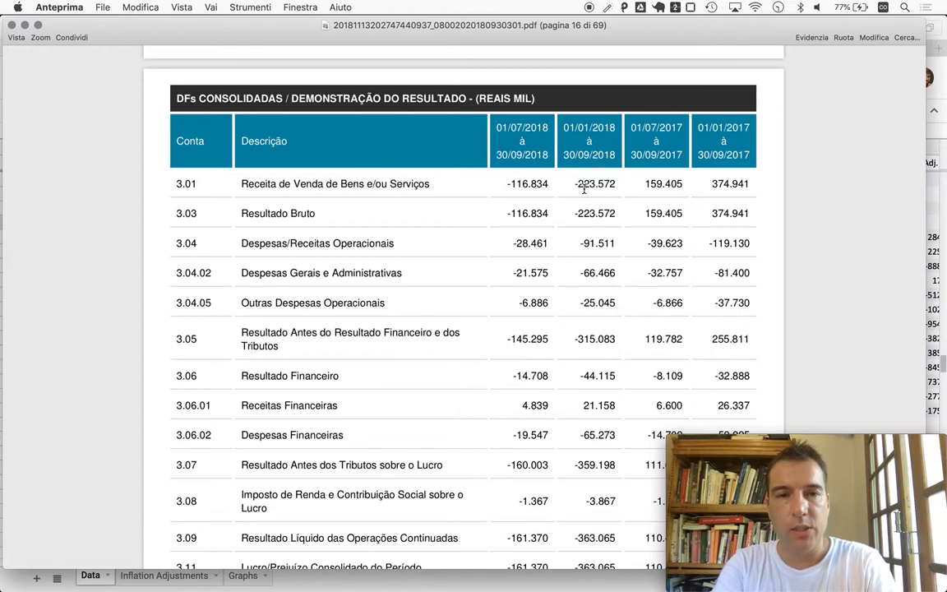
{"action": "mouse_move", "coordinate": [457, 204]}
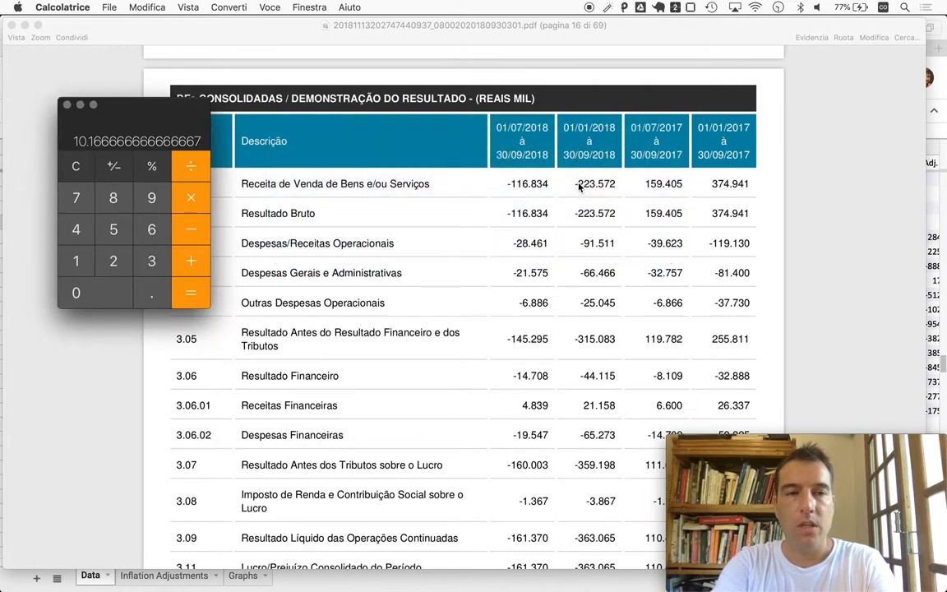
{"action": "left_click", "coordinate": [114, 166]}
{"action": "type", "text": "224"}
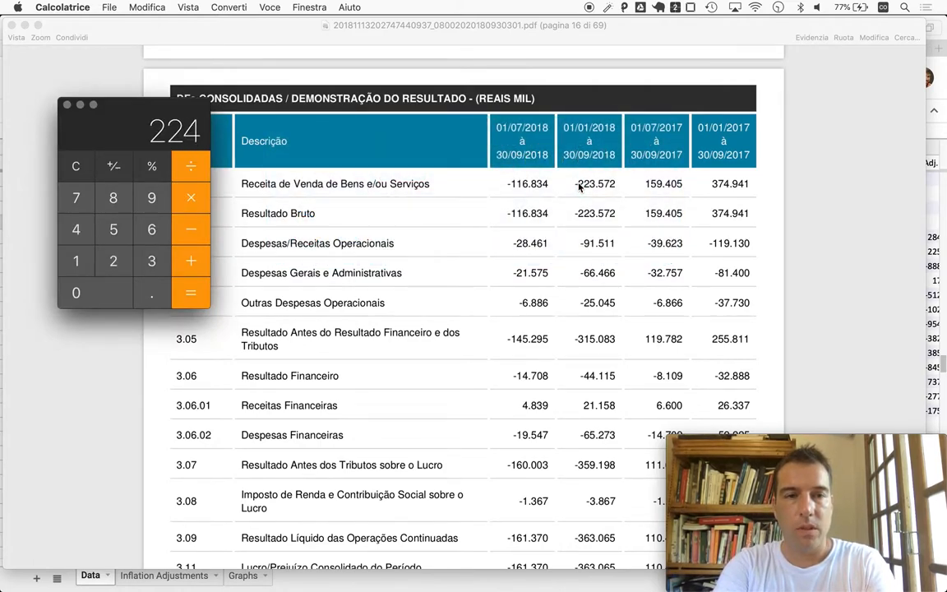
{"action": "left_click", "coordinate": [75, 260]}
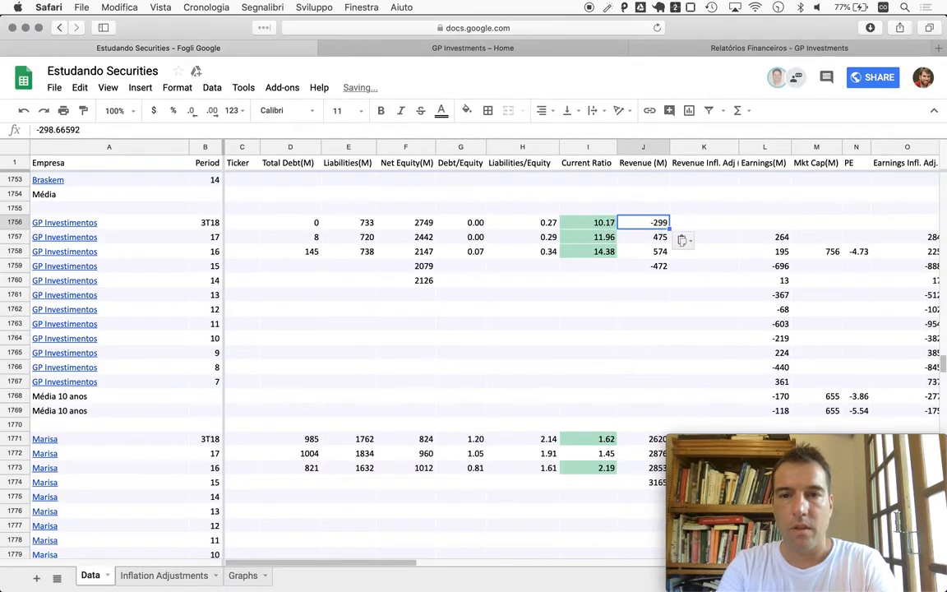
{"action": "left_click", "coordinate": [703, 267]}
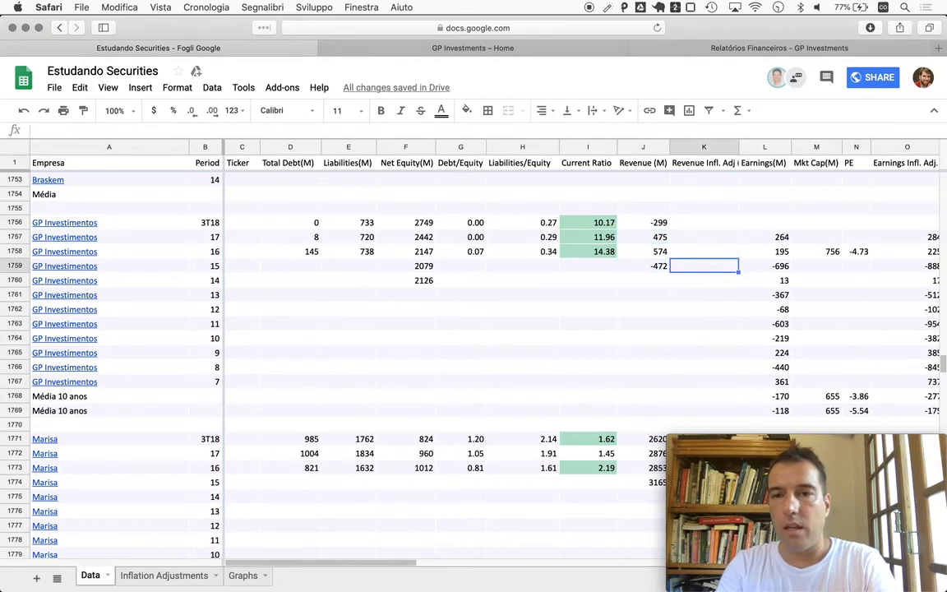
{"action": "left_click", "coordinate": [762, 250]}
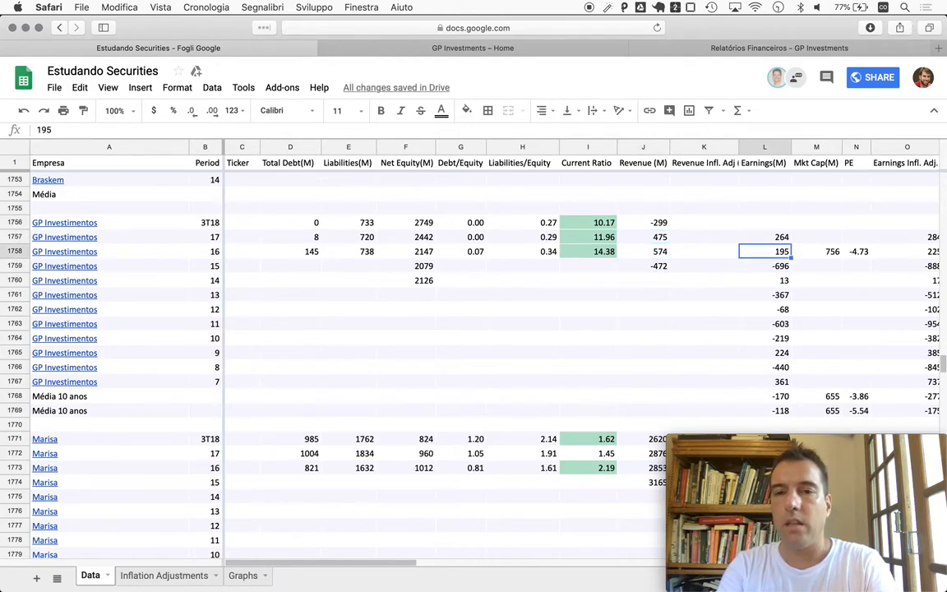
{"action": "left_click", "coordinate": [764, 237]}
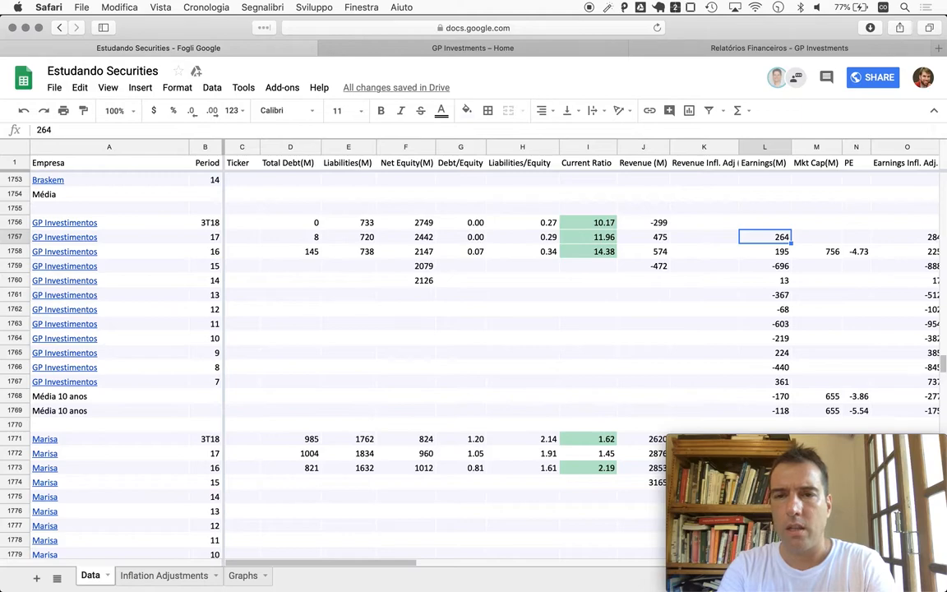
{"action": "left_click", "coordinate": [763, 222]}
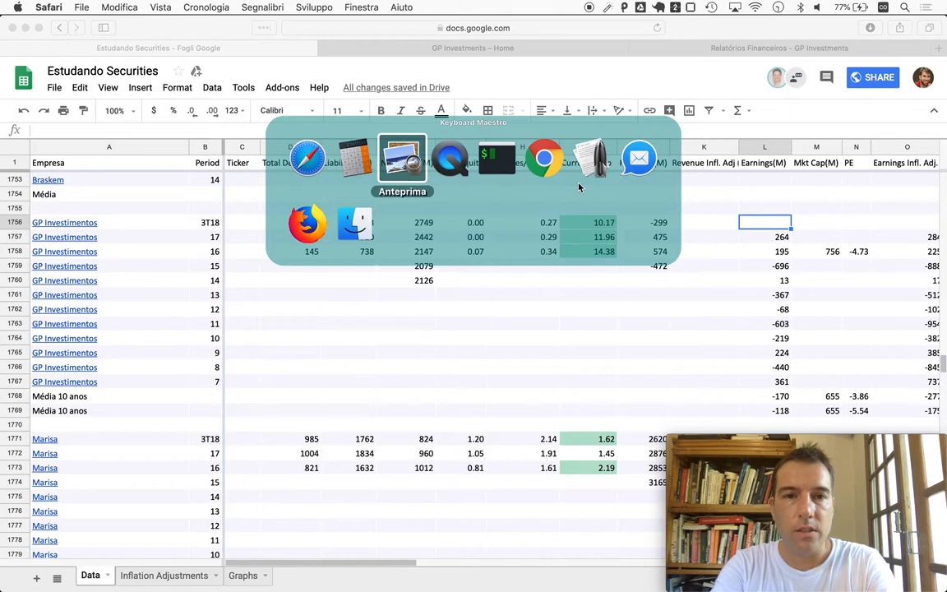
- Bring the report PDF forward and scroll the DRE to the Lucro/Prejuízo Consolidado do Período line of -161.370
{"action": "left_click", "coordinate": [401, 156]}
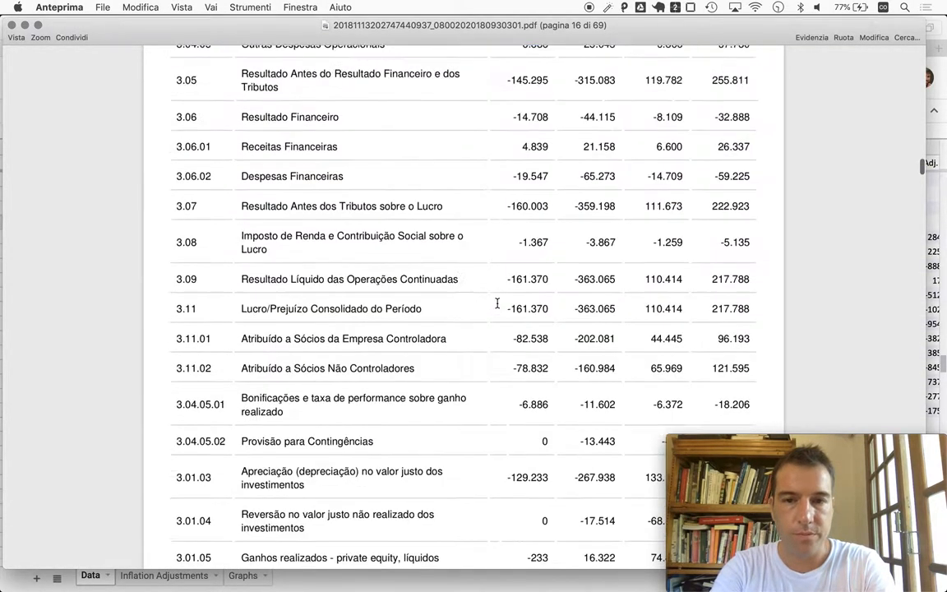
{"action": "scroll", "scroll_direction": "down", "scroll_amount": 3}
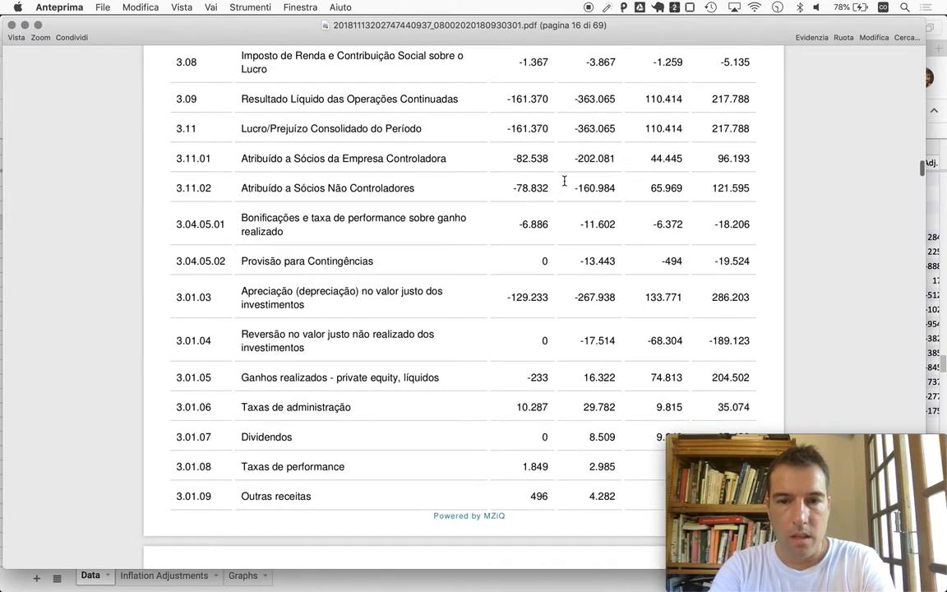
{"action": "scroll", "scroll_direction": "down", "scroll_amount": 3}
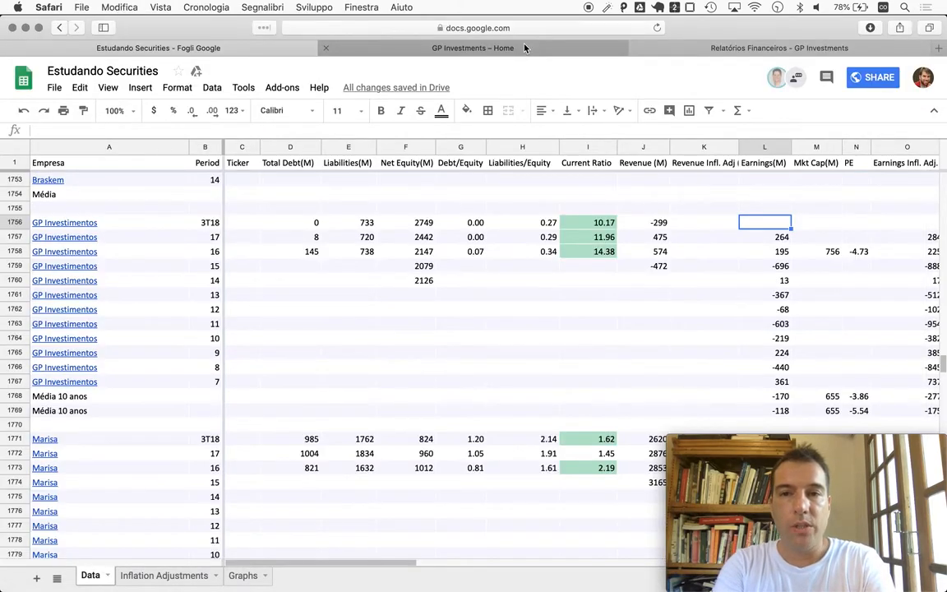
- Enter earnings of -483.99879 in the GP Investimentos 3T18 row
{"action": "type", "text": "-483.99879"}
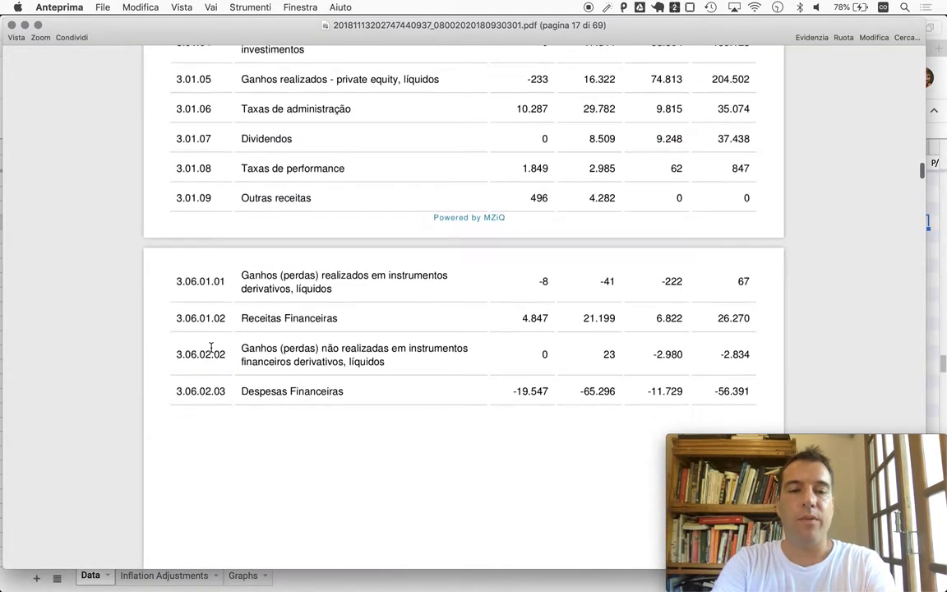
- Scroll Preview down to the cash flow statement and work out free cash flow of 734.66483 in Calculator
{"action": "scroll", "scroll_direction": "down", "scroll_amount": 3}
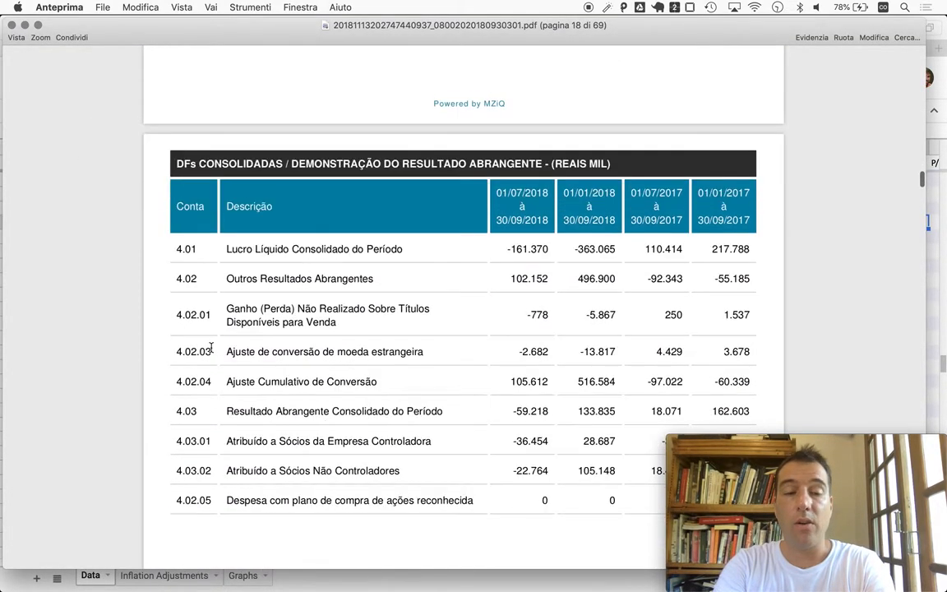
{"action": "scroll", "scroll_direction": "down", "scroll_amount": 3}
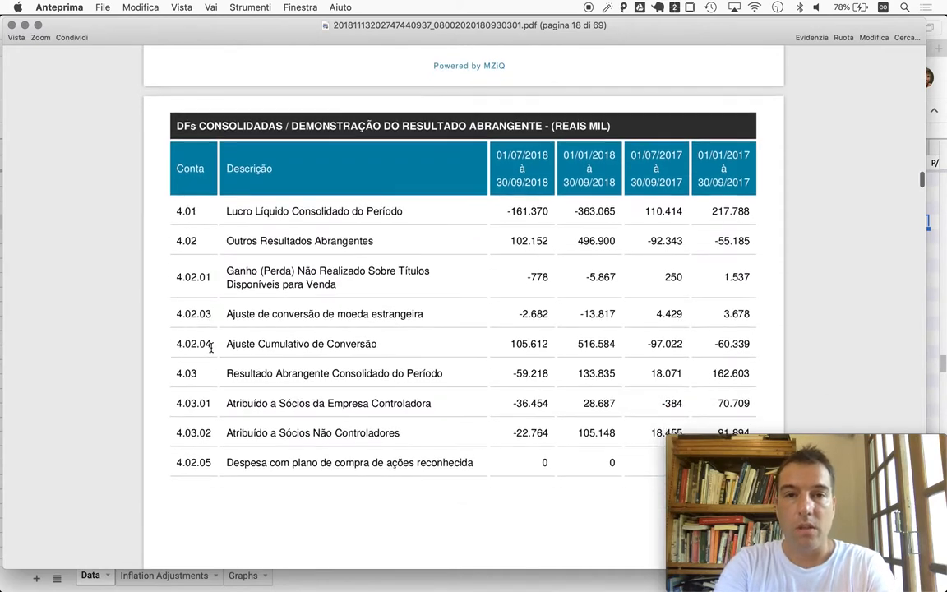
{"action": "scroll", "scroll_direction": "down", "scroll_amount": 3}
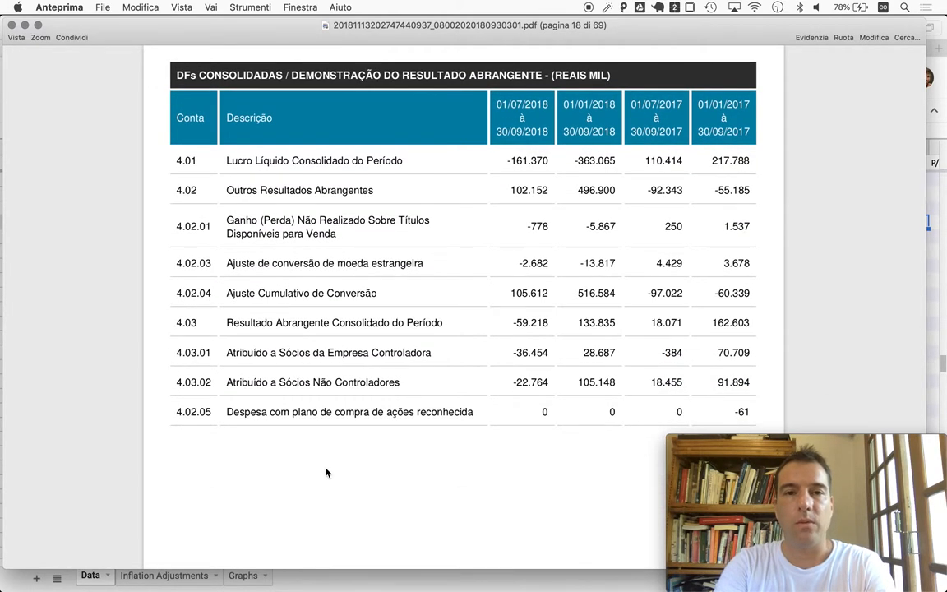
{"action": "scroll", "scroll_direction": "down", "scroll_amount": 3}
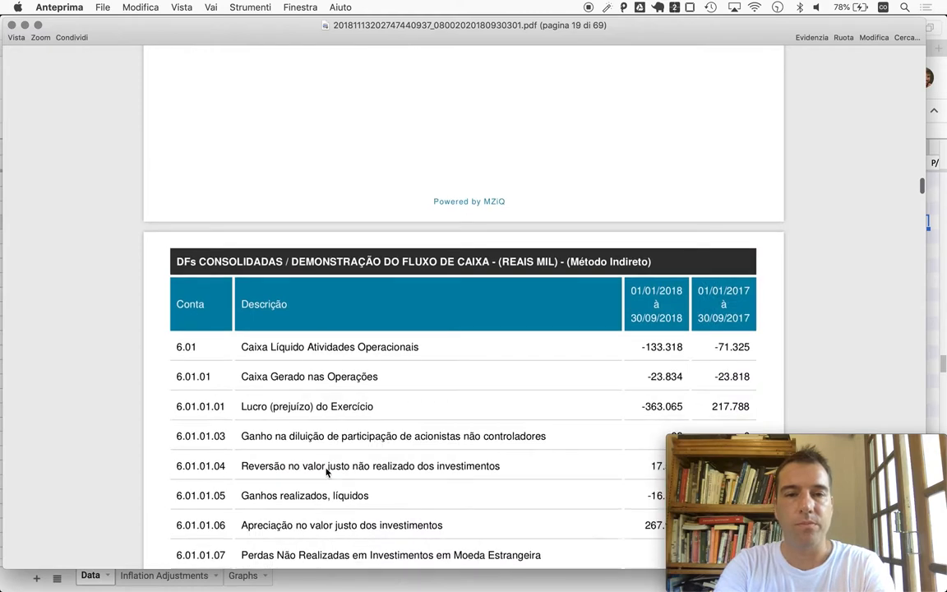
{"action": "scroll", "scroll_direction": "down", "scroll_amount": 3}
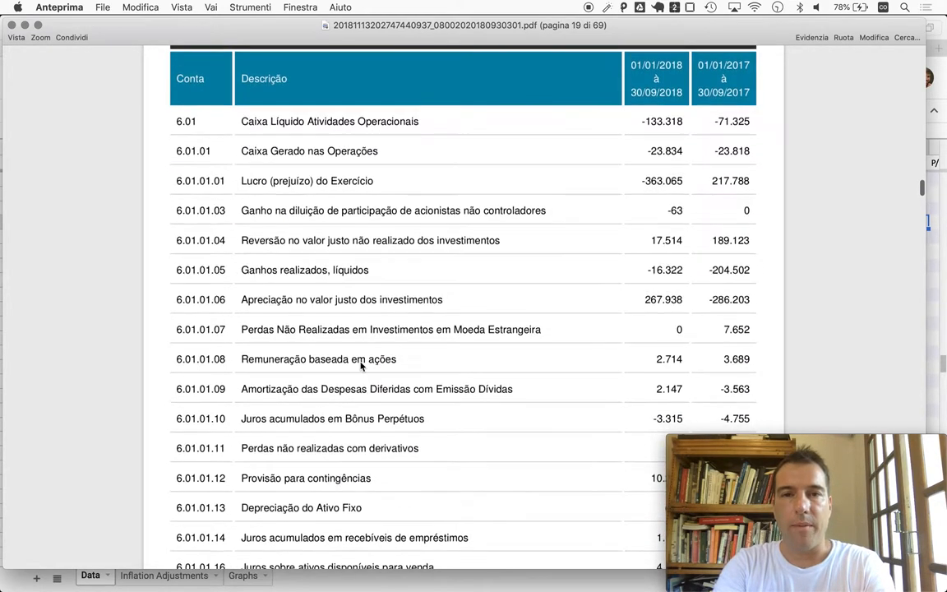
{"action": "mouse_move", "coordinate": [605, 155]}
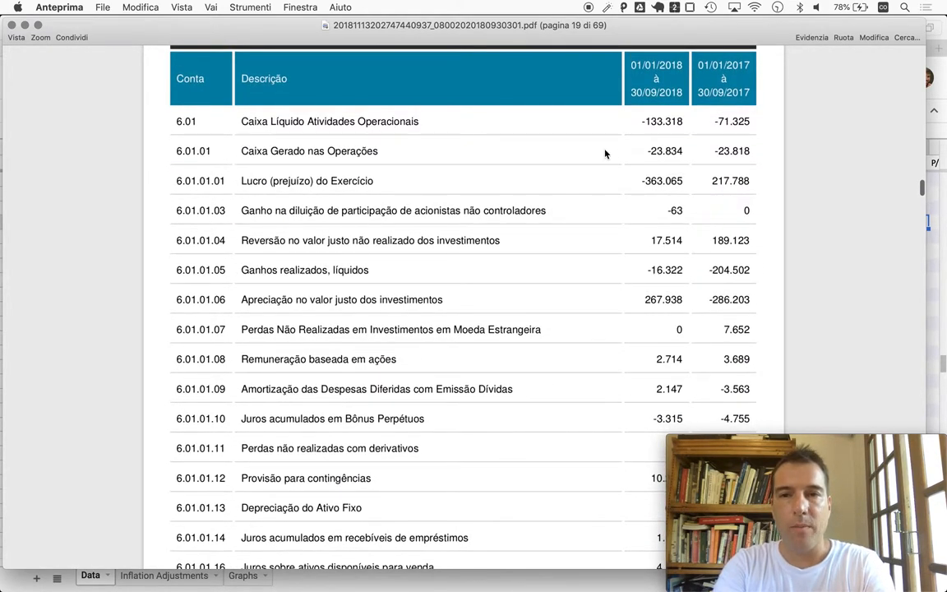
{"action": "scroll", "scroll_direction": "down", "scroll_amount": 3}
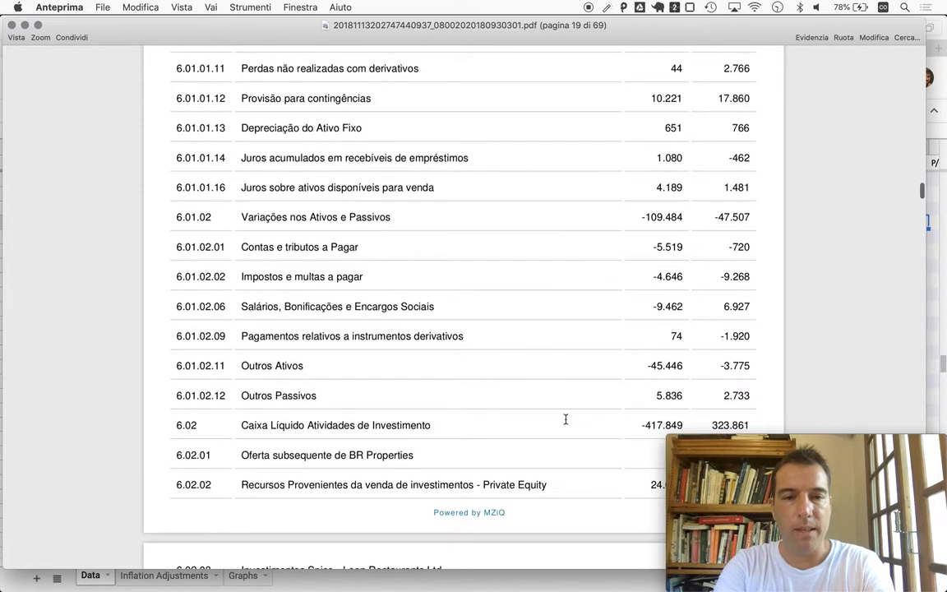
{"action": "scroll", "scroll_direction": "down", "scroll_amount": 3}
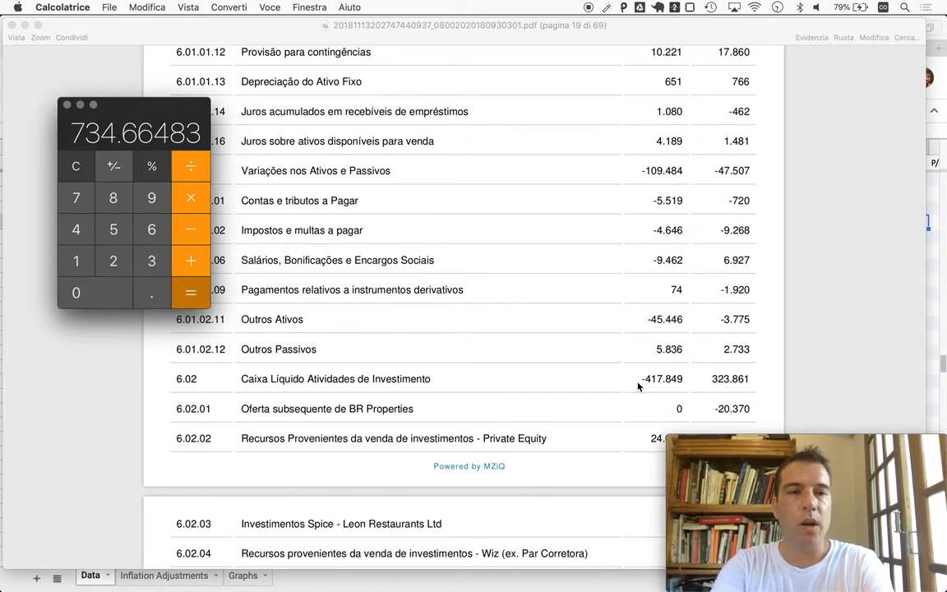
{"action": "left_click", "coordinate": [113, 166]}
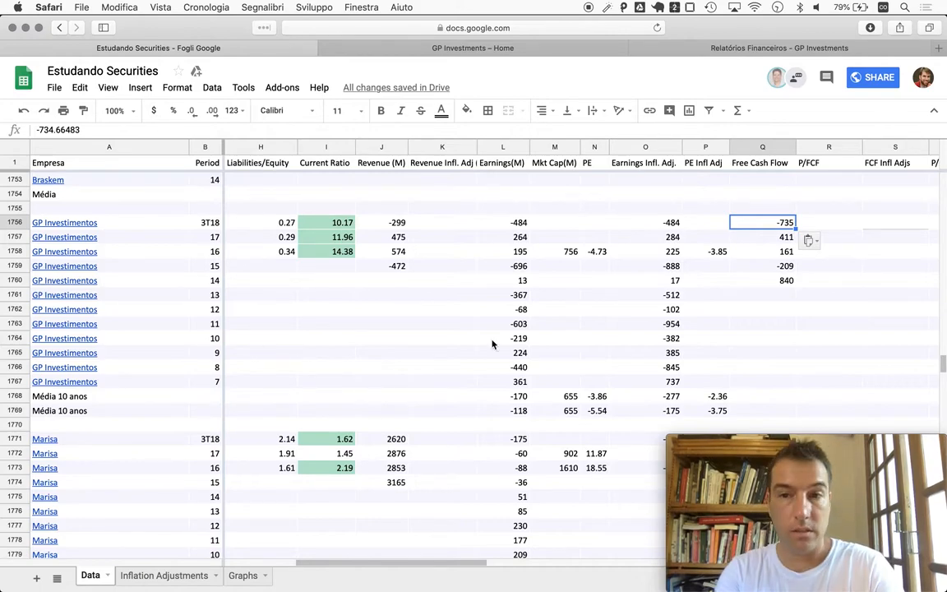
- Scroll back across the 3T18 row to review total debt 0, liabilities 733 and net equity 2749
{"action": "scroll", "scroll_direction": "left", "scroll_amount": 3}
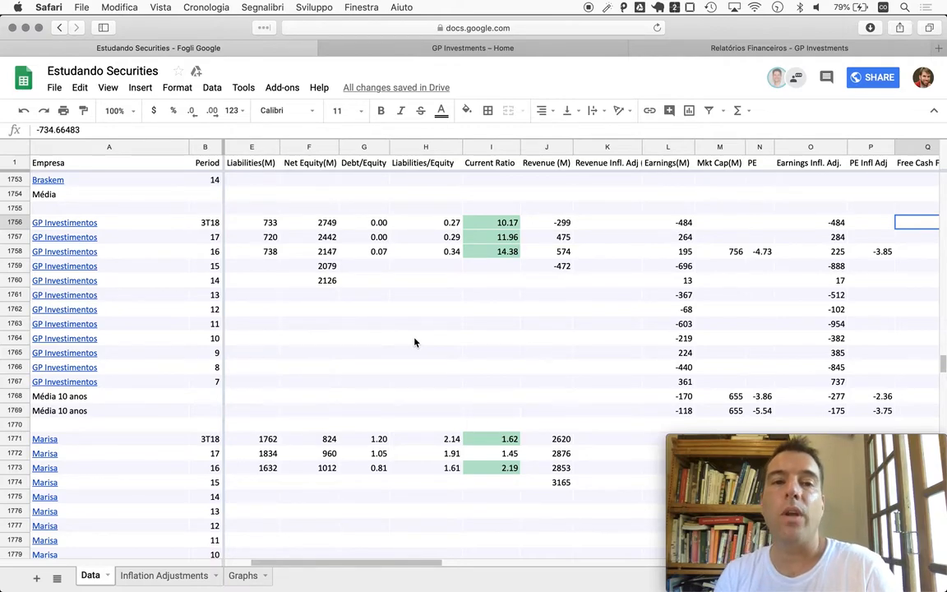
{"action": "mouse_move", "coordinate": [280, 294]}
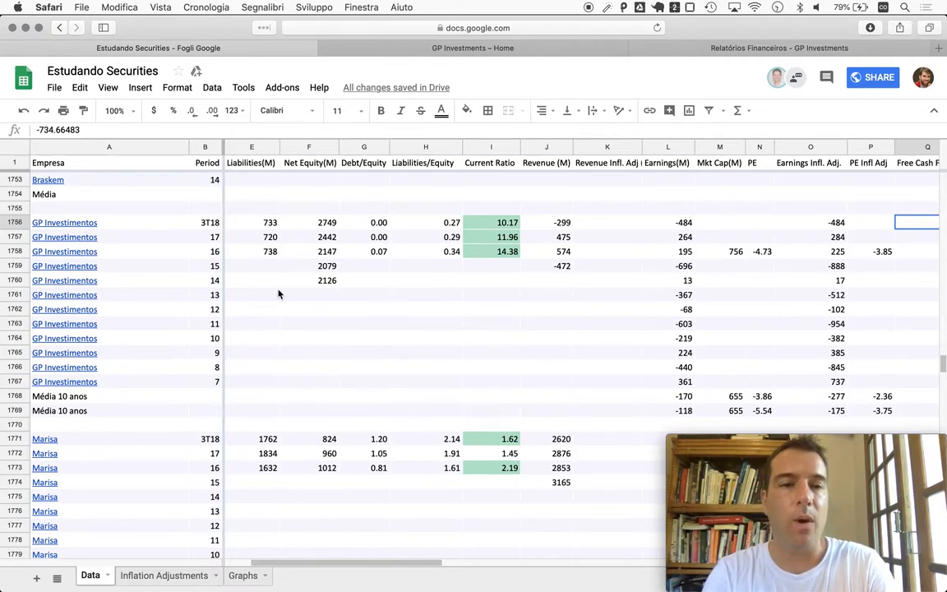
{"action": "scroll", "scroll_direction": "down", "scroll_amount": 3}
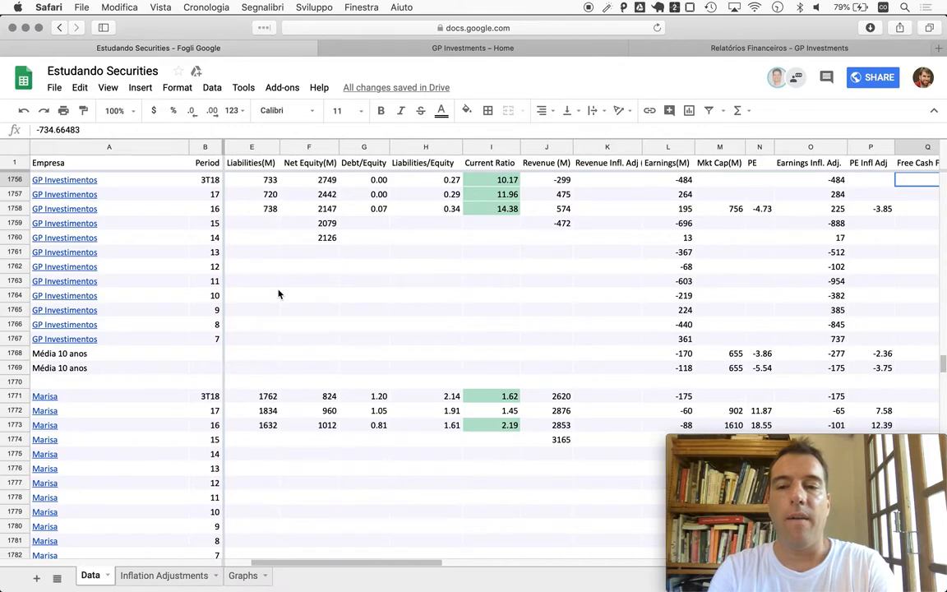
{"action": "scroll", "scroll_direction": "down", "scroll_amount": 3}
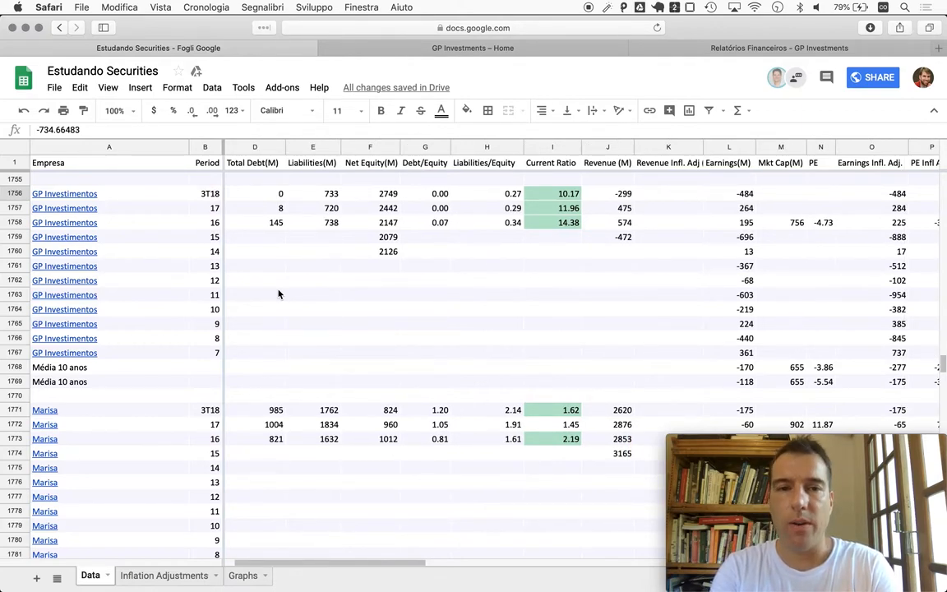
{"action": "mouse_move", "coordinate": [386, 197]}
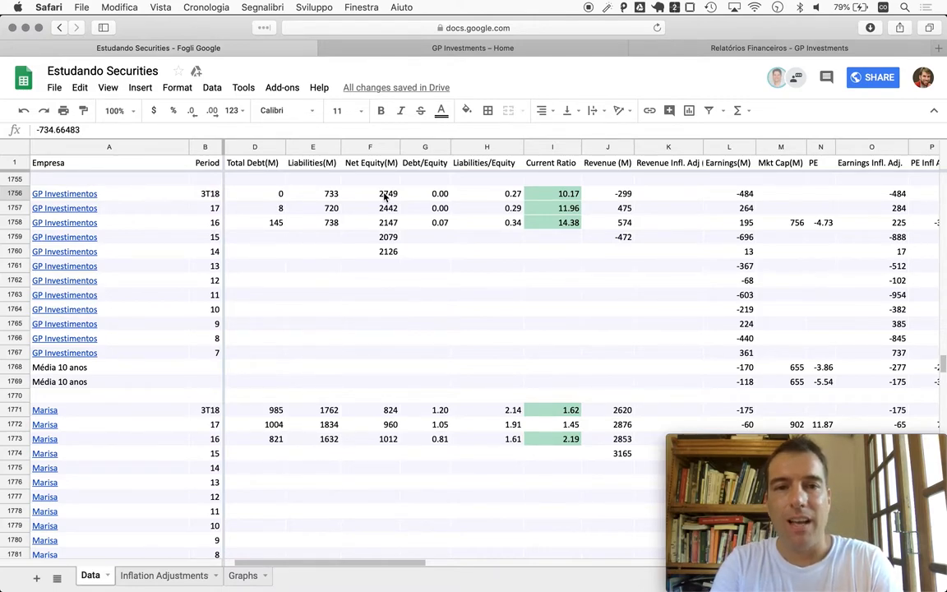
{"action": "mouse_move", "coordinate": [496, 332]}
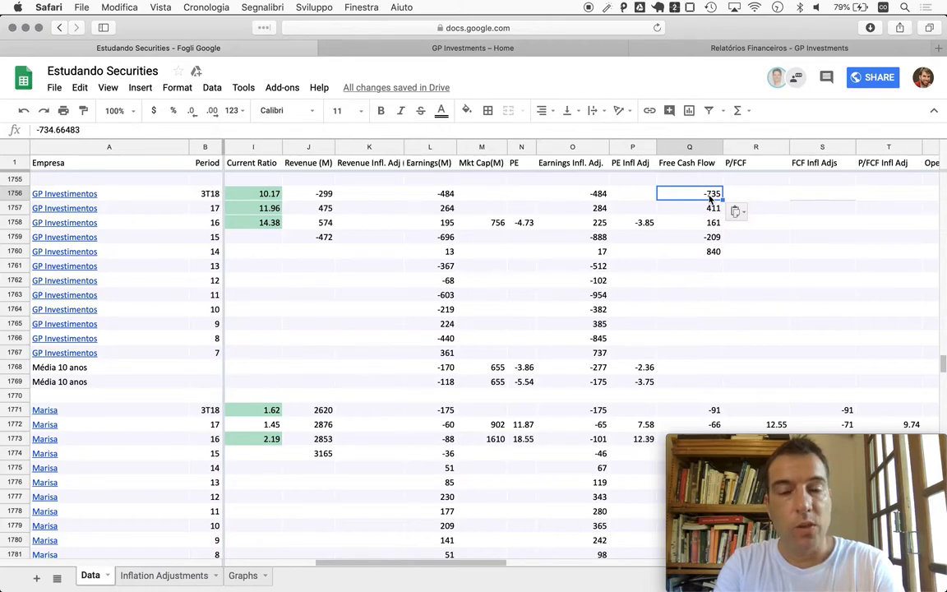
{"action": "mouse_move", "coordinate": [506, 358]}
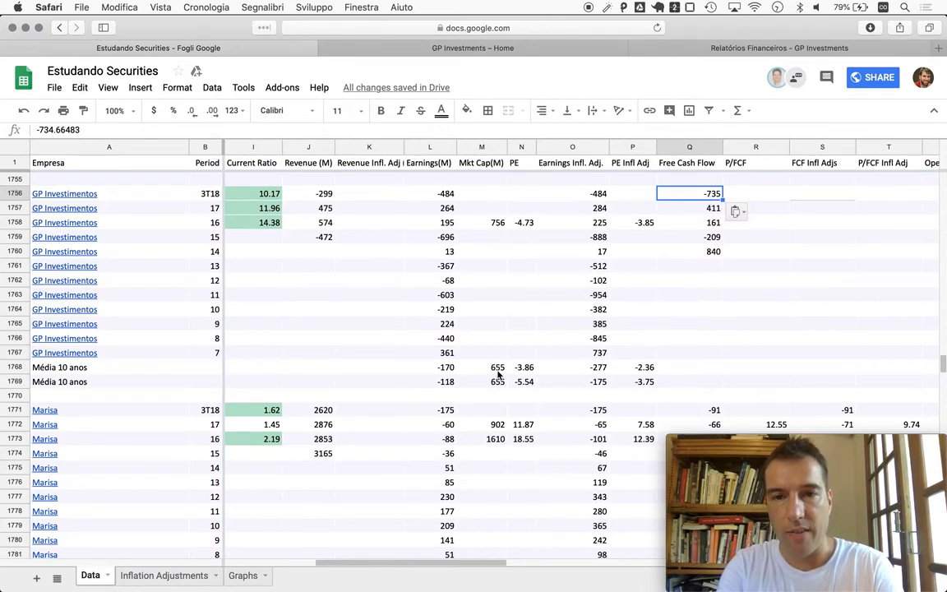
{"action": "mouse_move", "coordinate": [298, 227]}
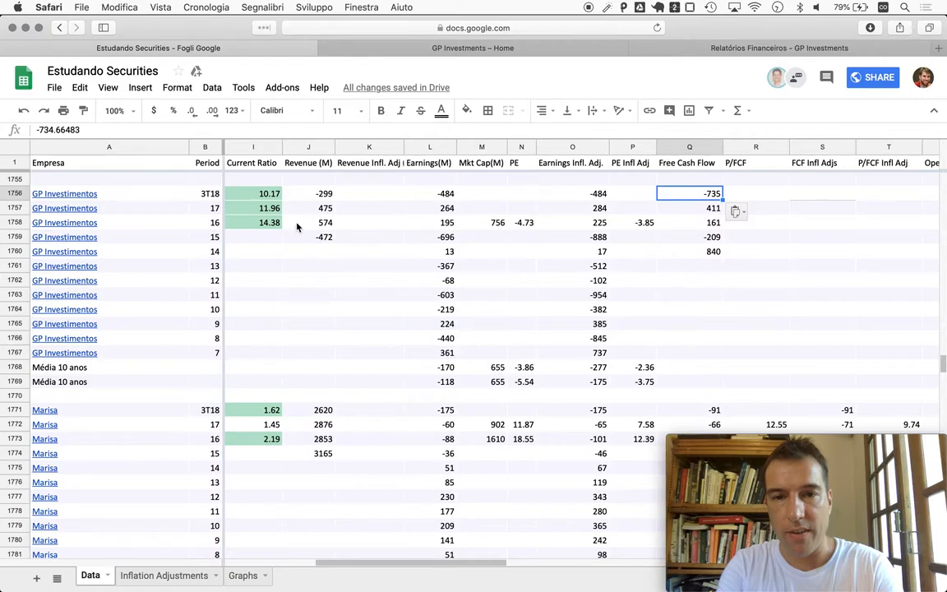
{"action": "mouse_move", "coordinate": [544, 406]}
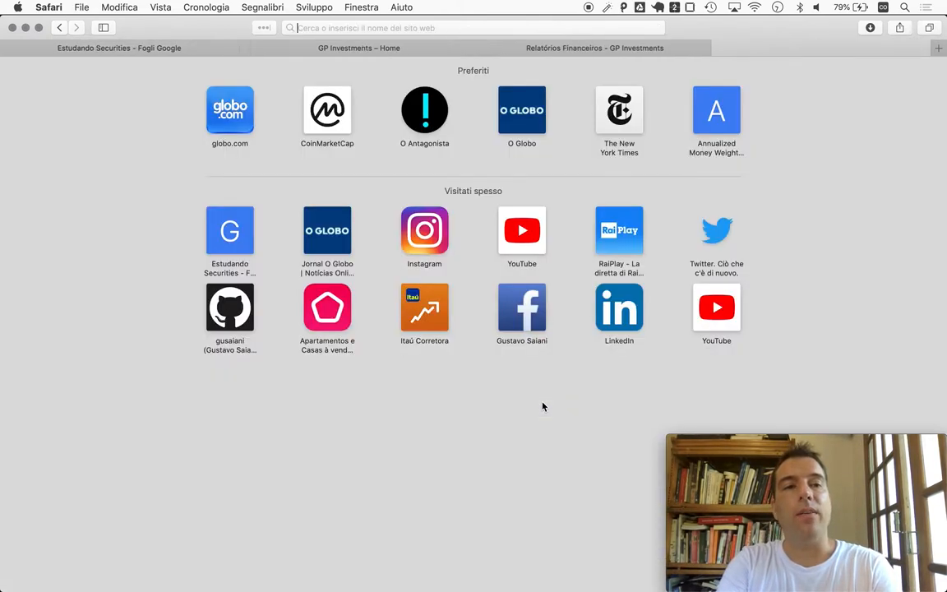
- Search Google for GP Investments market cap and open the Bloomberg GPIV33 quote result
{"action": "type", "text": "gp investimentos market cap"}
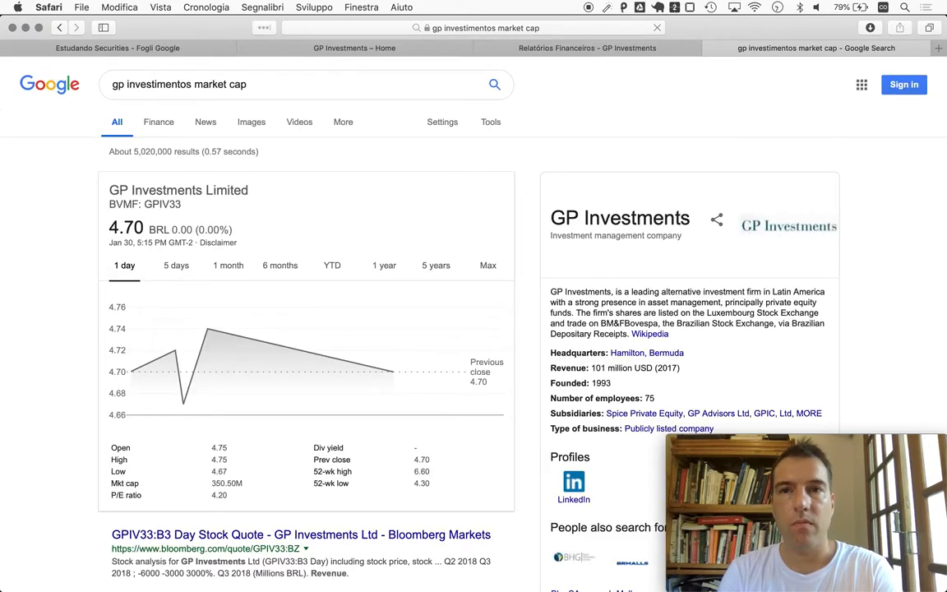
{"action": "mouse_move", "coordinate": [108, 483]}
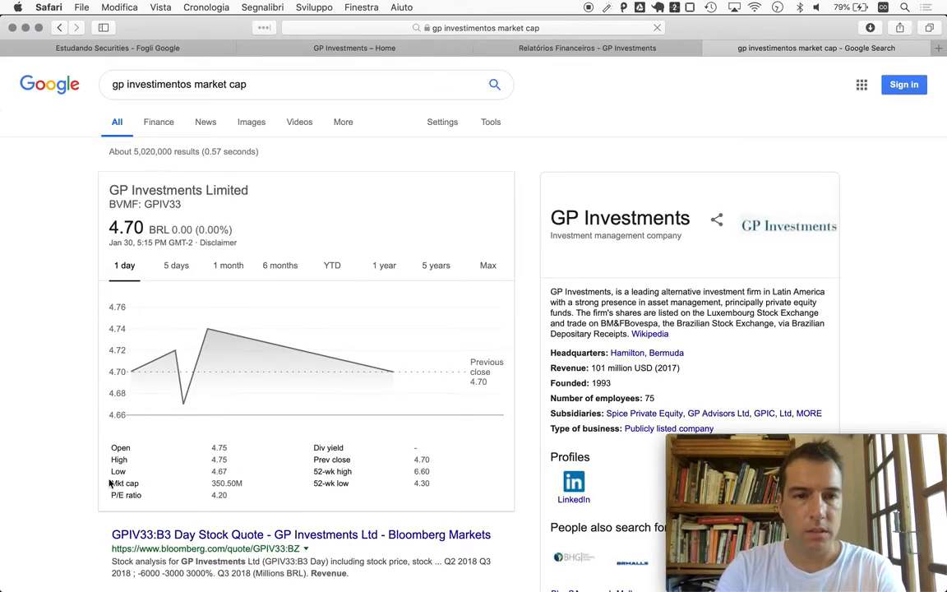
{"action": "scroll", "scroll_direction": "down", "scroll_amount": 3}
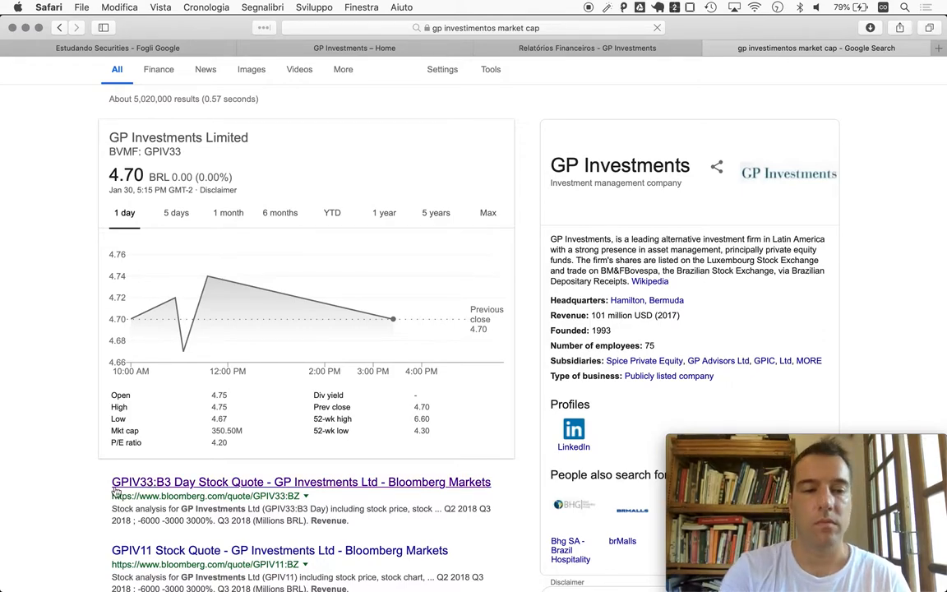
{"action": "left_click", "coordinate": [301, 482]}
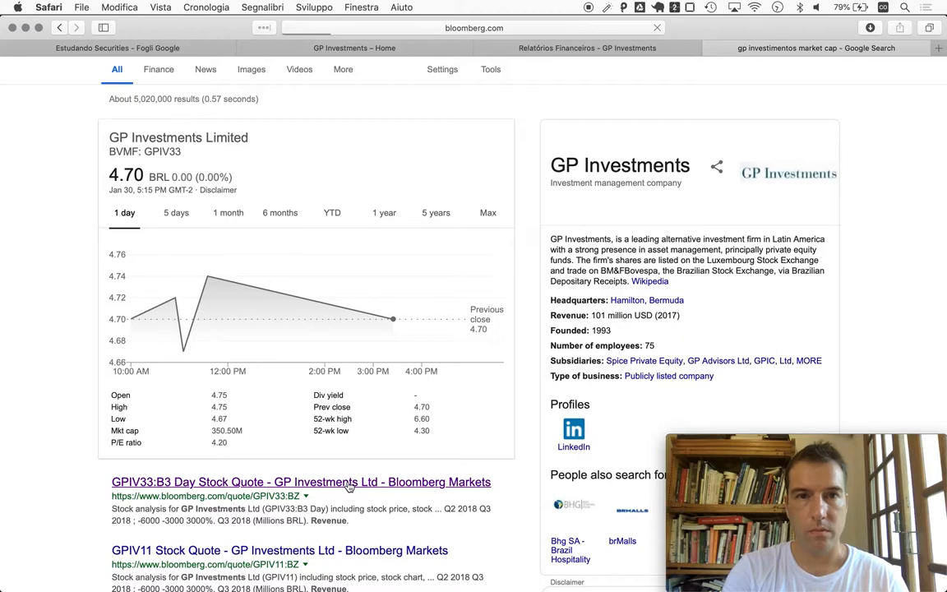
{"action": "left_click", "coordinate": [299, 482]}
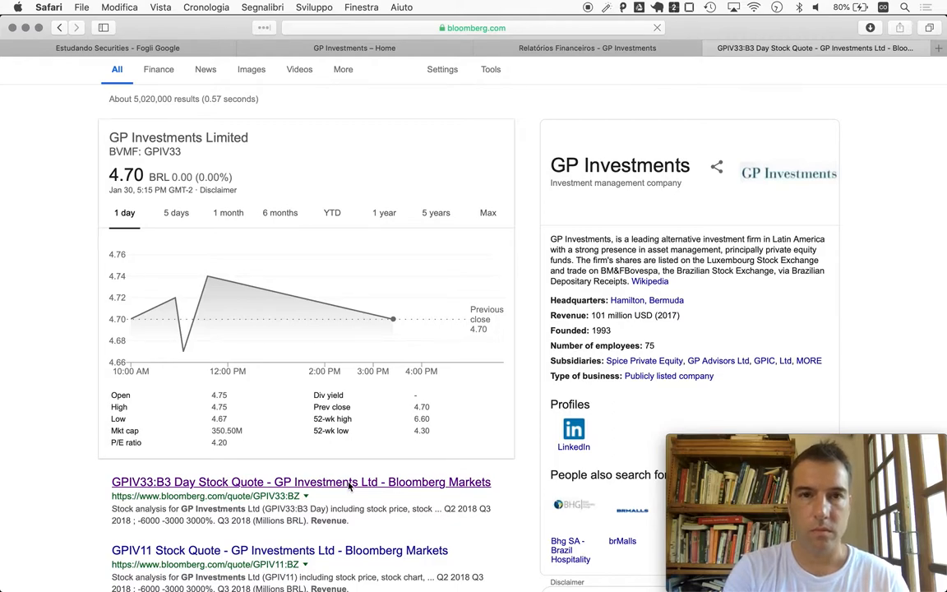
{"action": "left_click", "coordinate": [301, 481]}
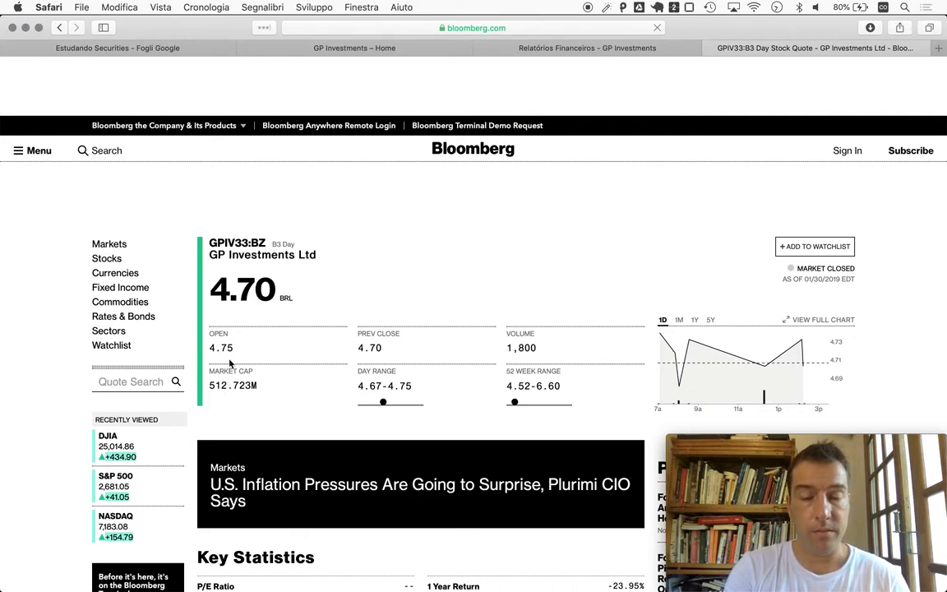
{"action": "mouse_move", "coordinate": [66, 305]}
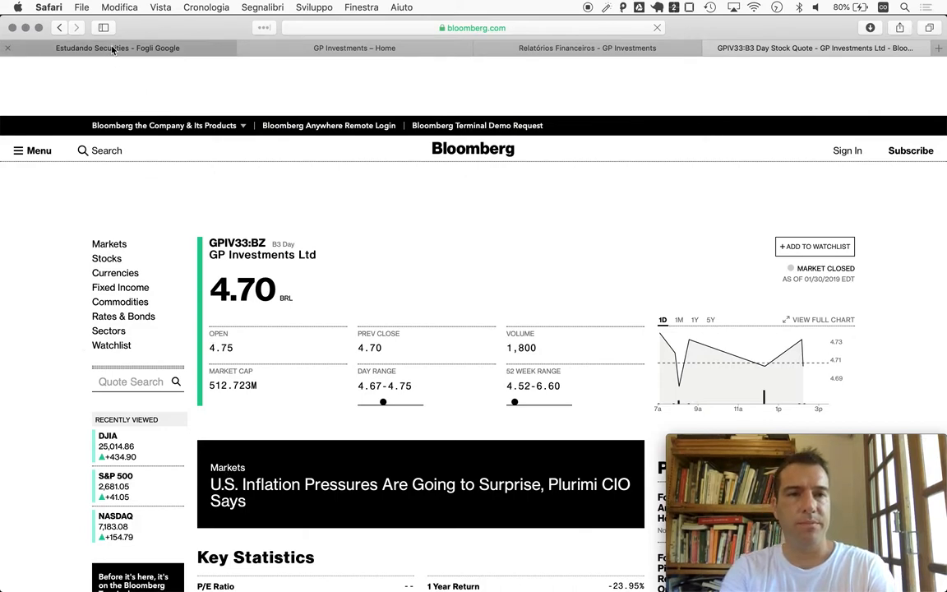
- Return to the Estudando Securities spreadsheet after reading the 512.723M market cap
{"action": "left_click", "coordinate": [115, 48]}
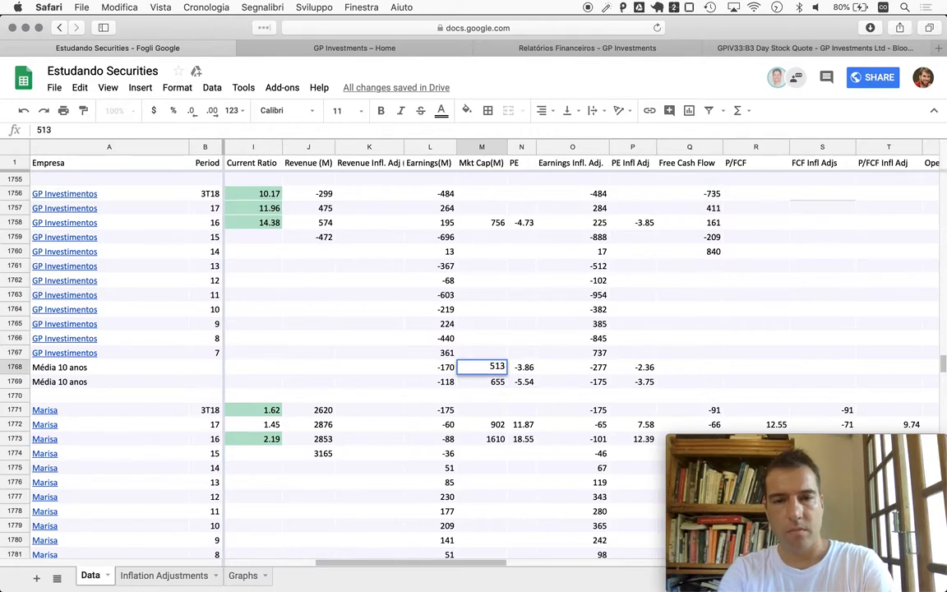
- Link the second Média 10 anos market cap in M1769 to M1768 so both show 513
{"action": "left_click", "coordinate": [480, 381]}
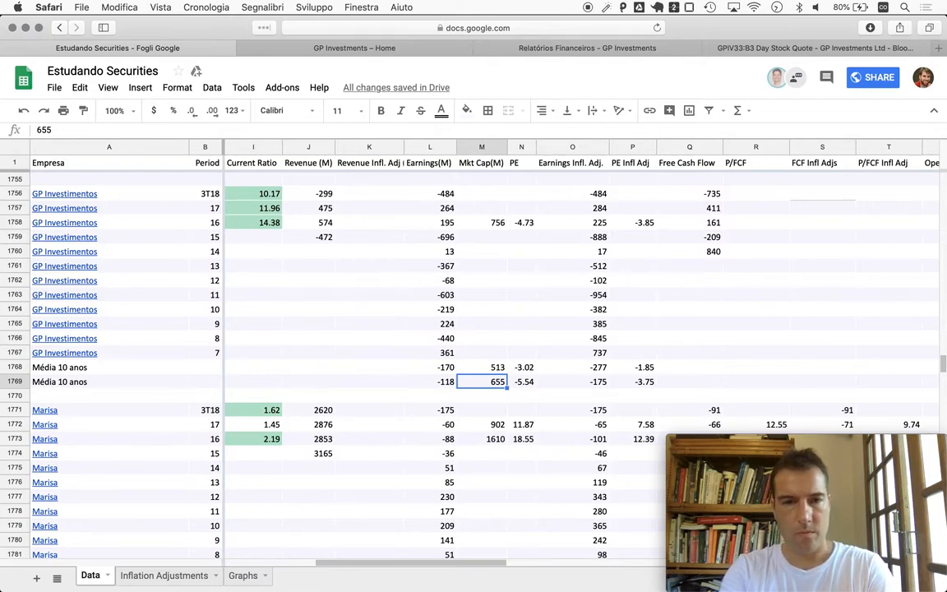
{"action": "type", "text": "=M1768"}
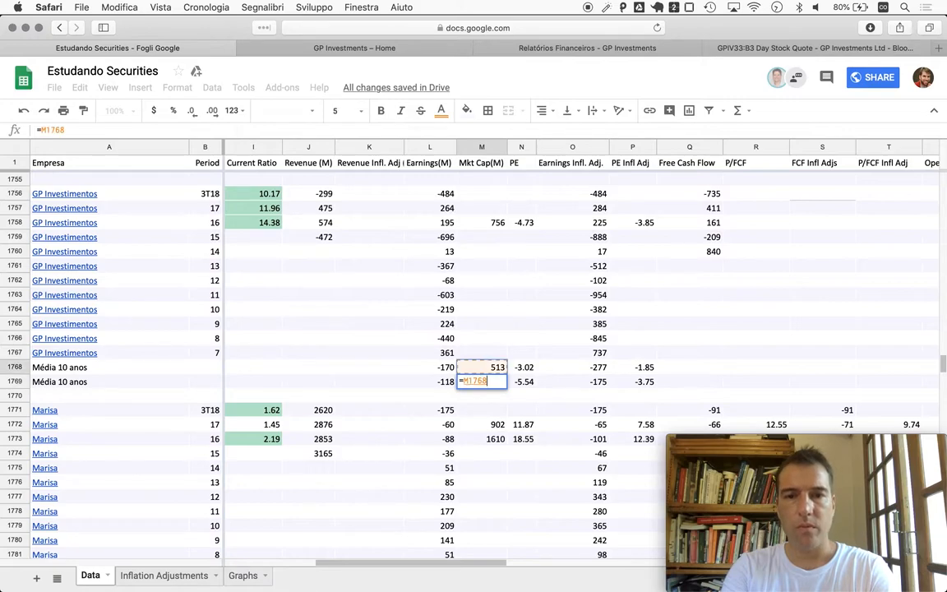
{"action": "key", "text": "Enter"}
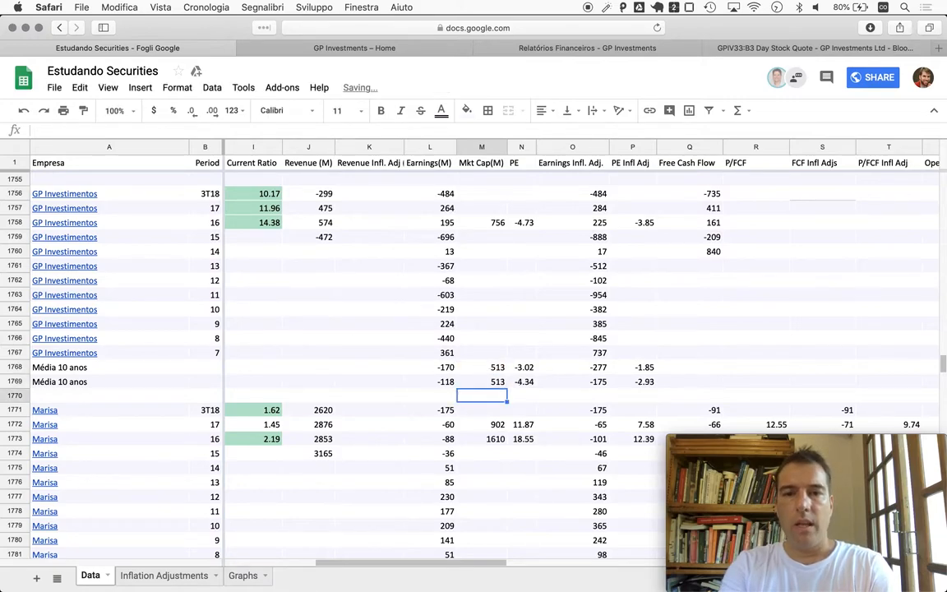
{"action": "left_click", "coordinate": [480, 381]}
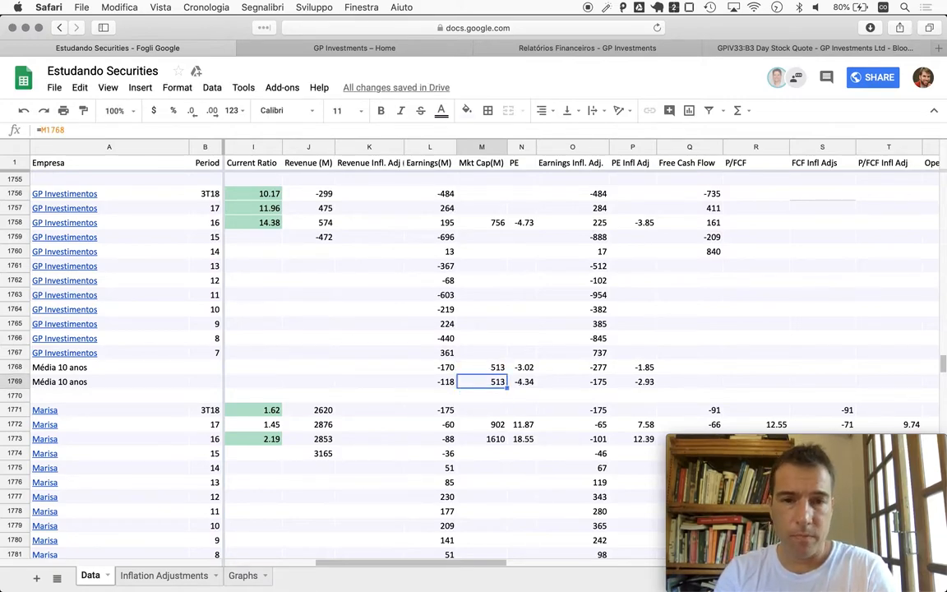
{"action": "left_click", "coordinate": [431, 367]}
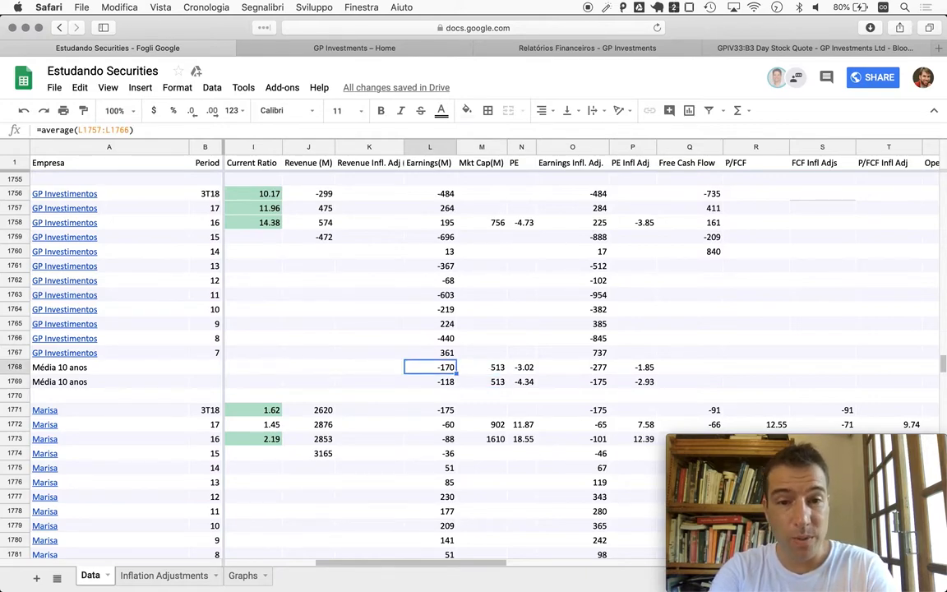
- Rewrite the Earnings average in L1768 as =average(offset(L1756,0,0,10,1)), giving -174
{"action": "double_click", "coordinate": [429, 367]}
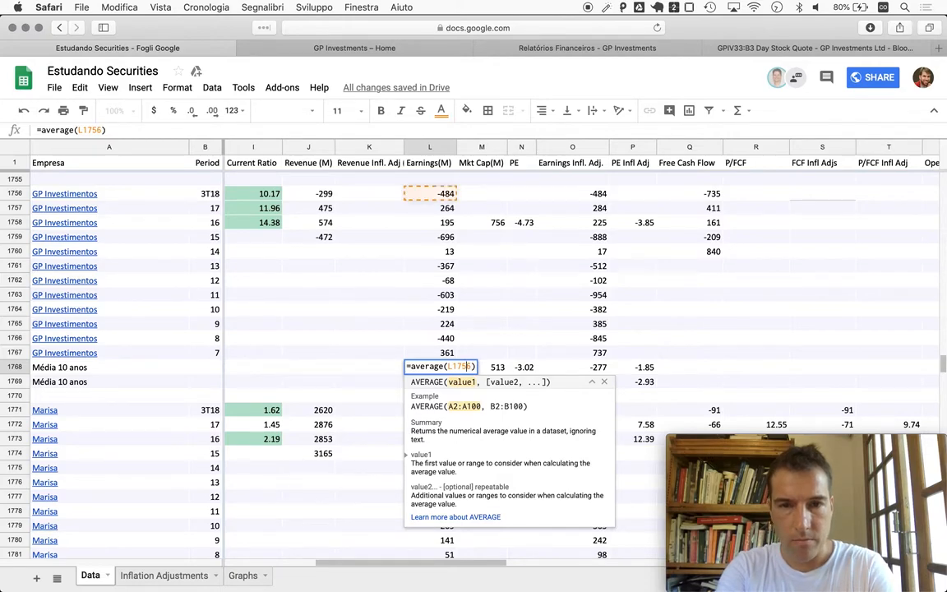
{"action": "type", "text": "offset("}
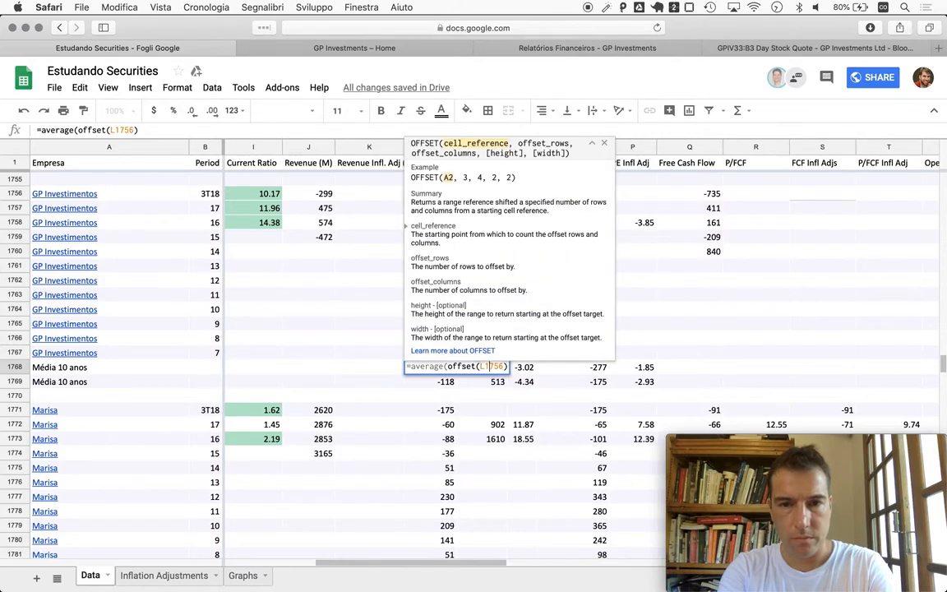
{"action": "type", "text": ","}
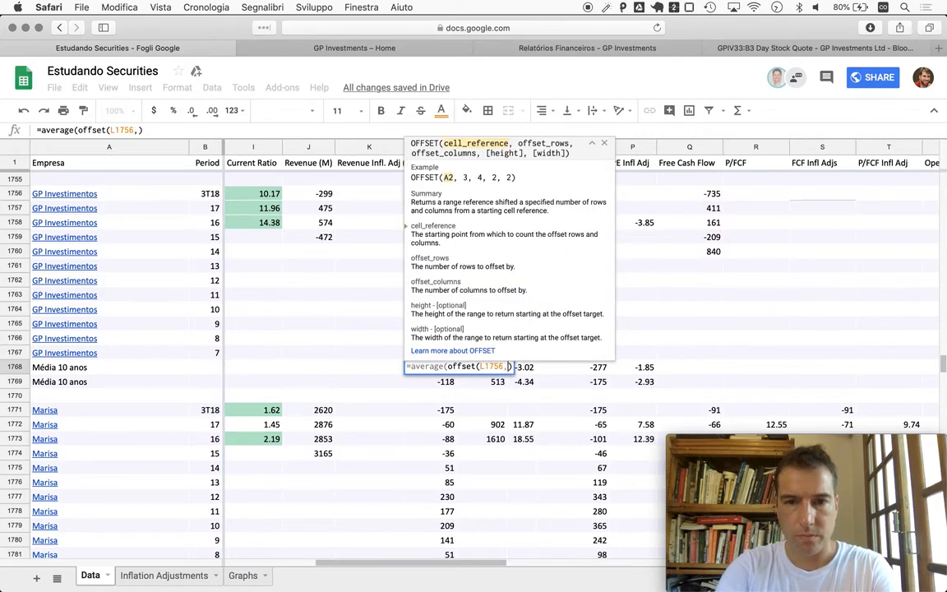
{"action": "type", "text": "0,0"}
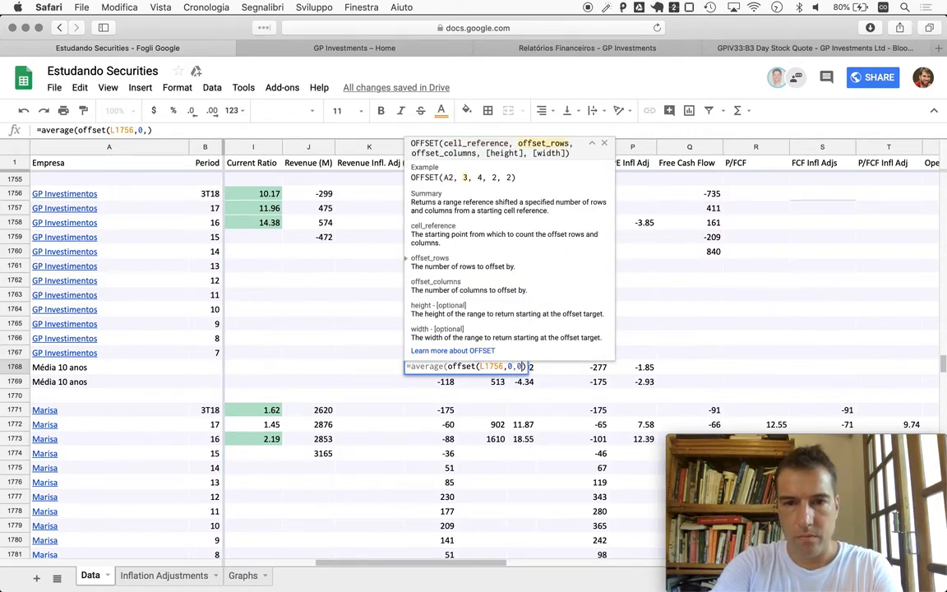
{"action": "type", "text": "10"}
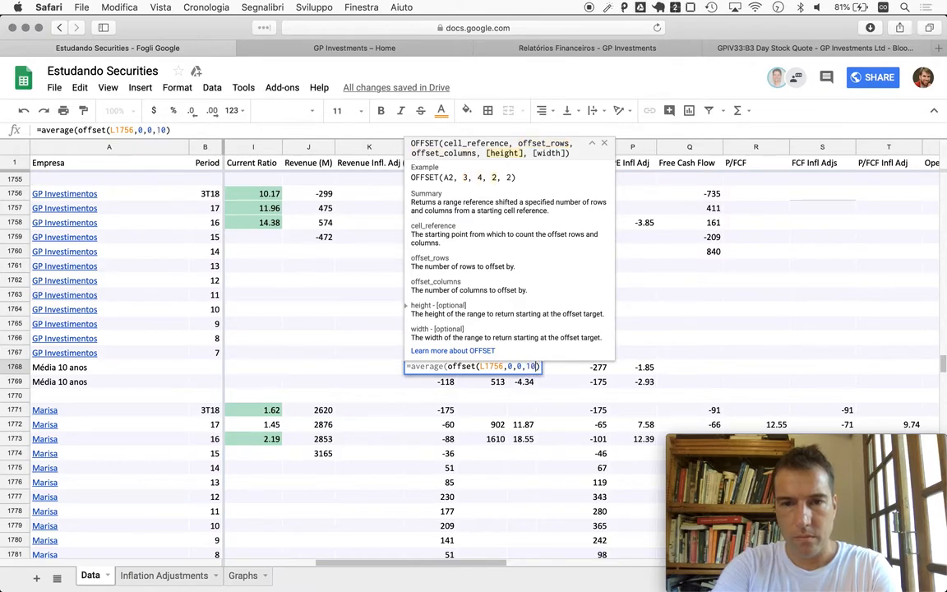
{"action": "type", "text": ",1"}
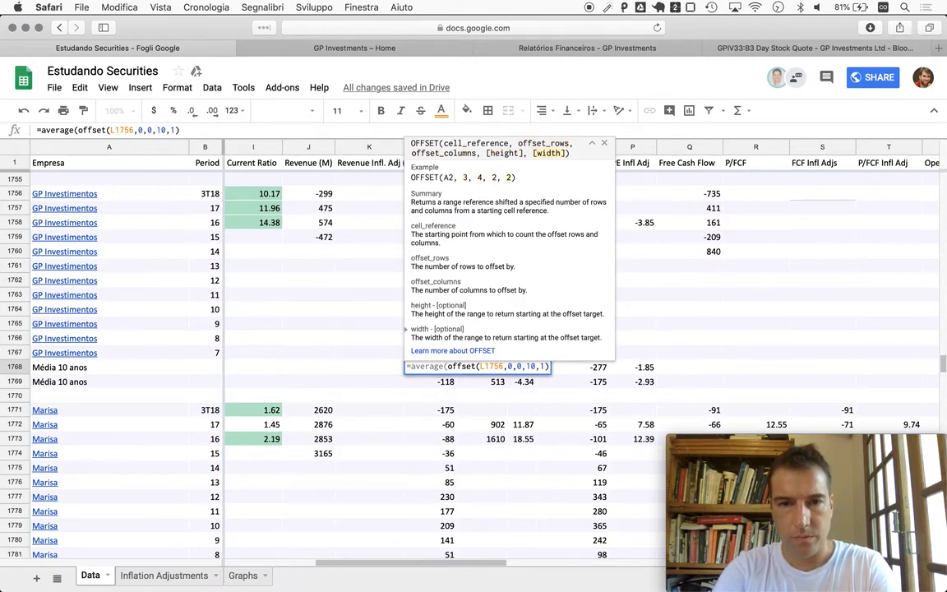
{"action": "key", "text": "Enter"}
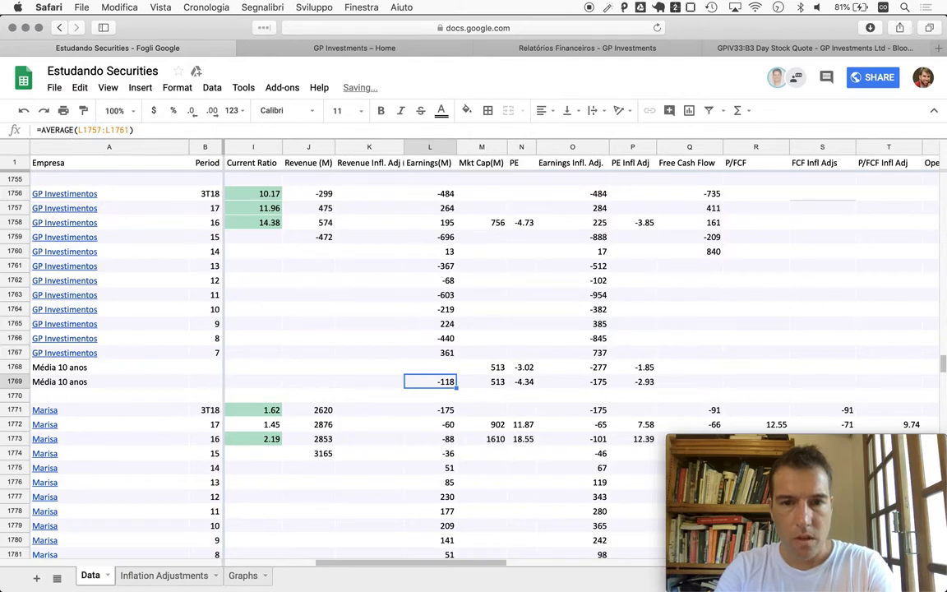
- Review the rewritten Earnings average, the PE beside it and the Earnings Infl. Adj average cell
{"action": "left_click", "coordinate": [431, 366]}
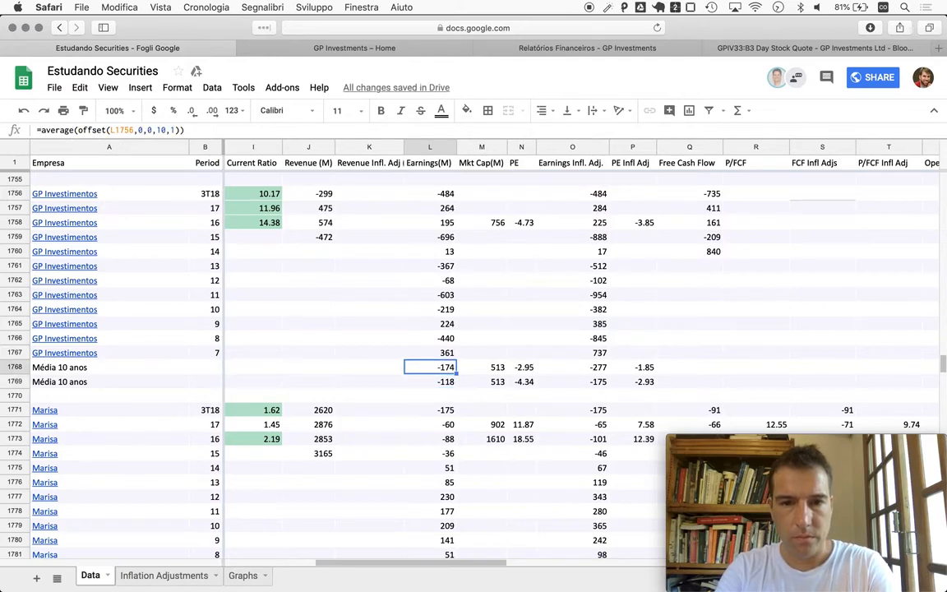
{"action": "left_click", "coordinate": [523, 367]}
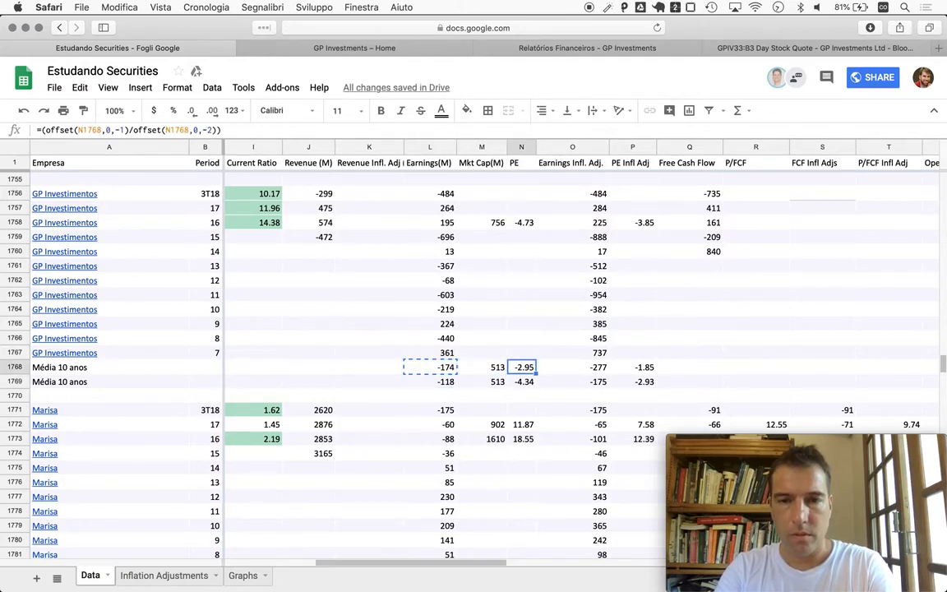
{"action": "left_click", "coordinate": [572, 367]}
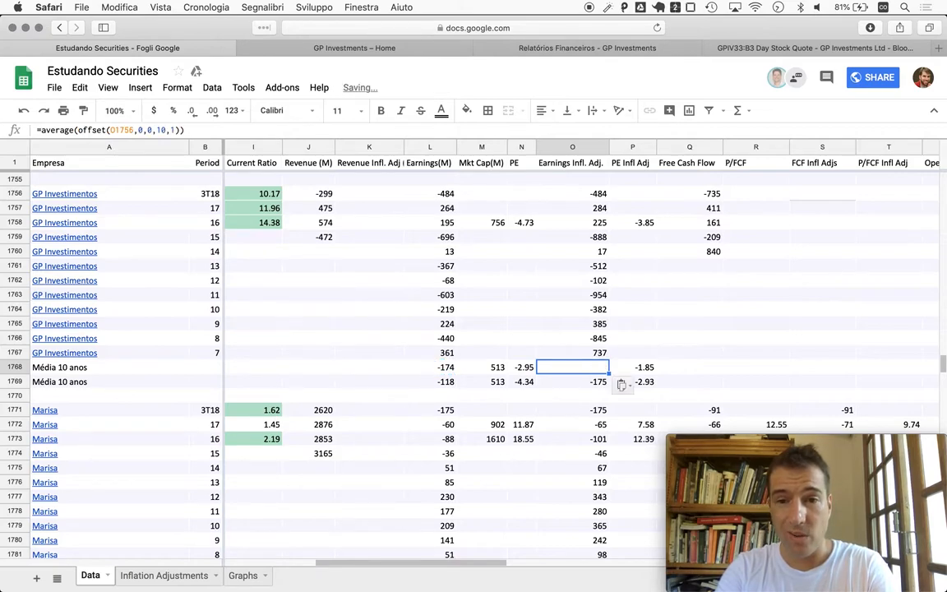
{"action": "left_click", "coordinate": [523, 366]}
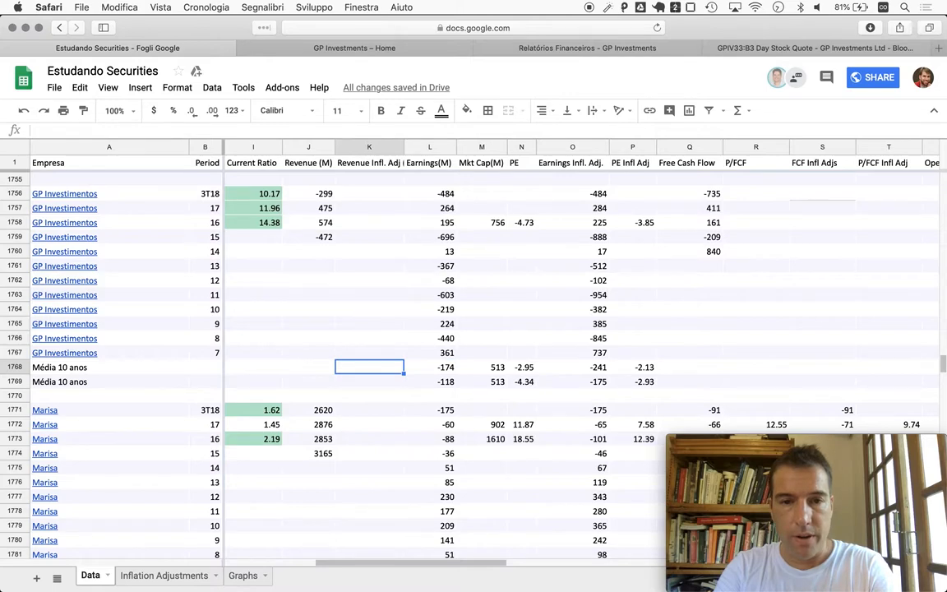
- Set the second row's Earnings average in L1769 to =average(offset(L1756,0,0,5,1)), giving -142
{"action": "left_click", "coordinate": [429, 381]}
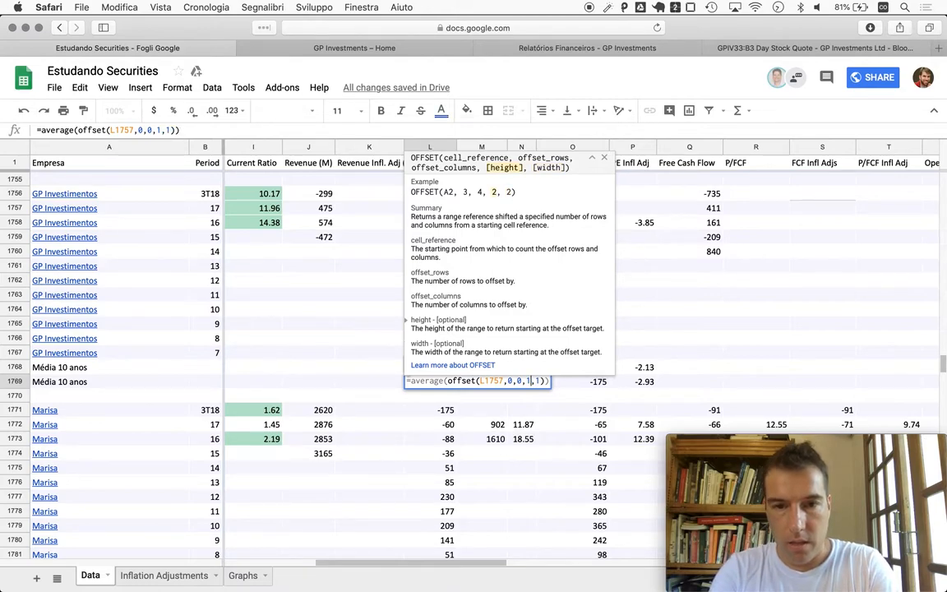
{"action": "type", "text": "5"}
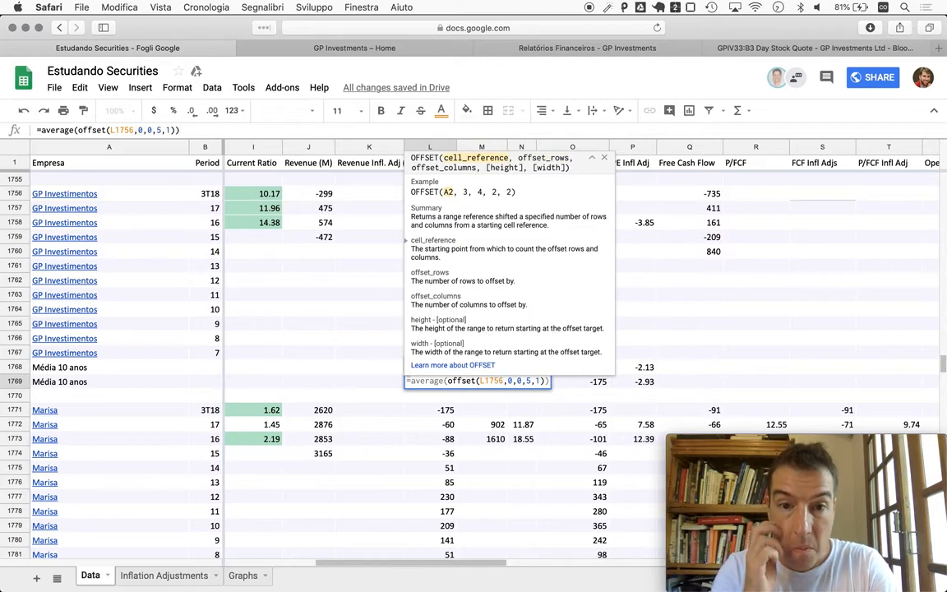
{"action": "key", "text": "Enter"}
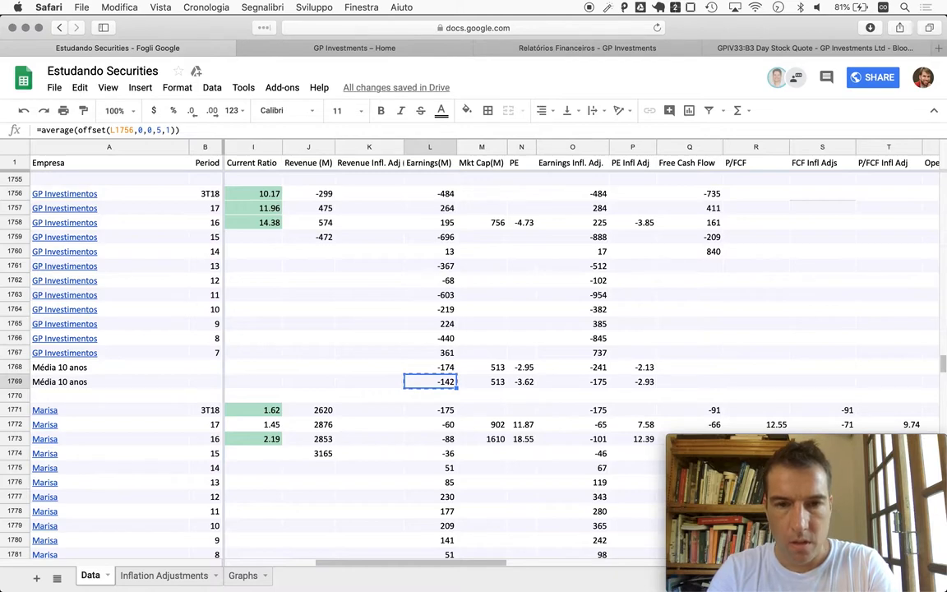
{"action": "left_click", "coordinate": [570, 382]}
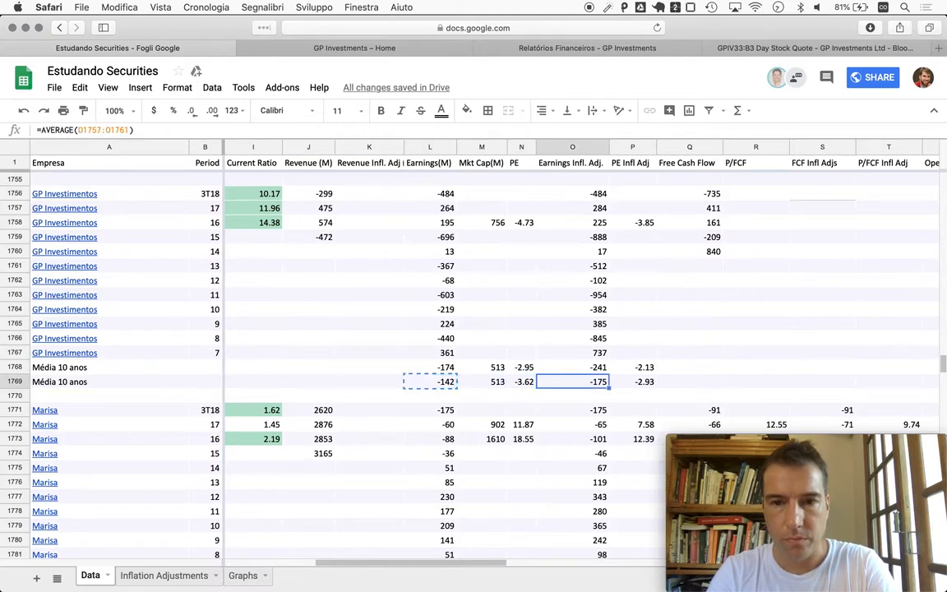